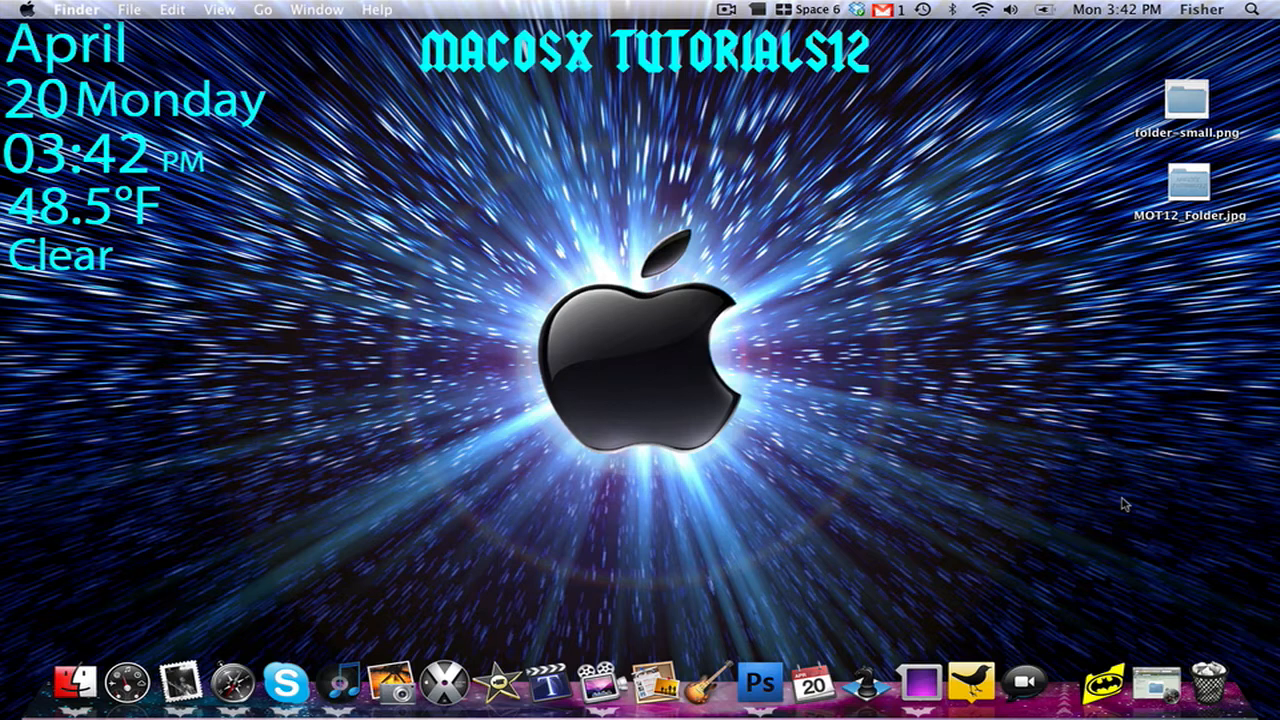
mouse_move(1185, 190)
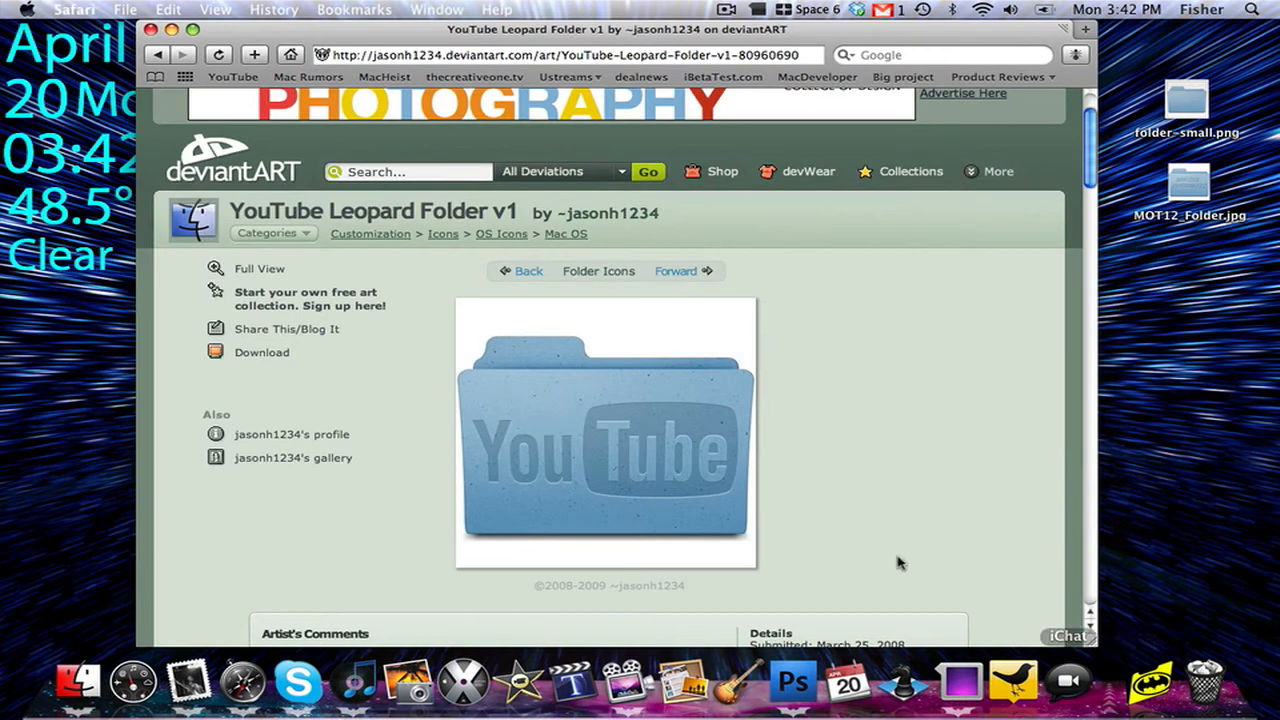
mouse_move(607, 507)
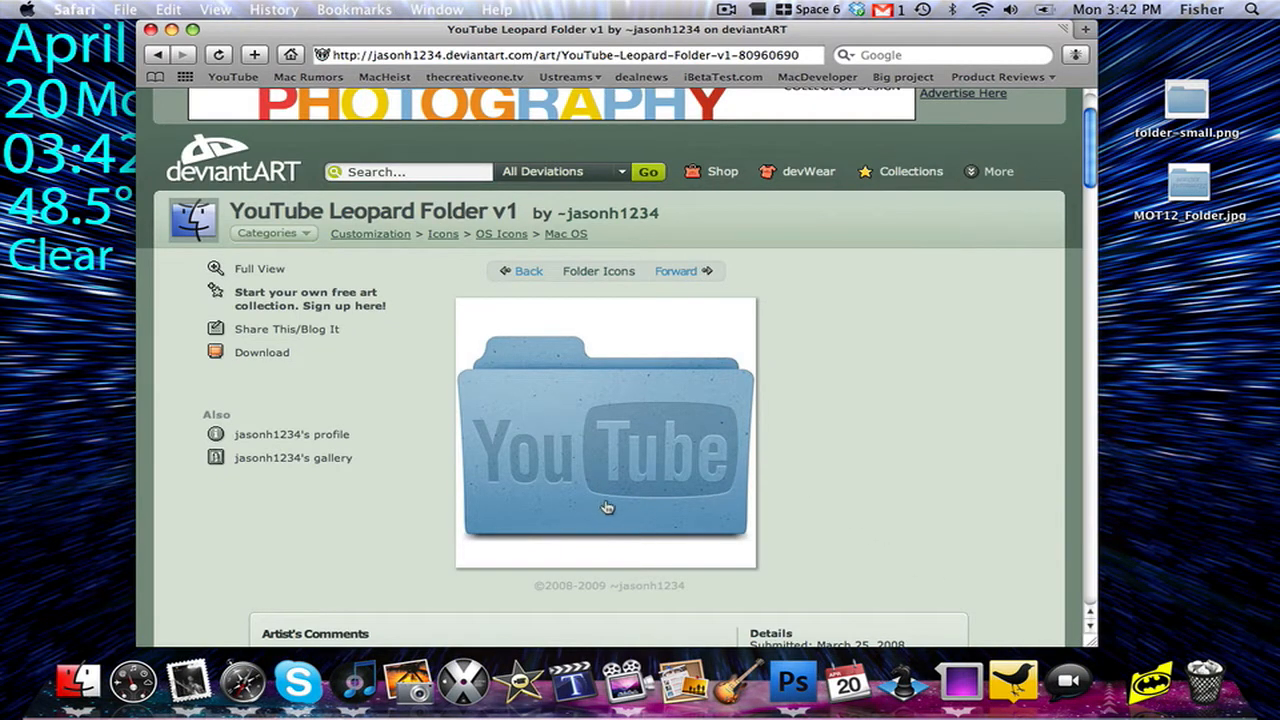
mouse_move(627, 501)
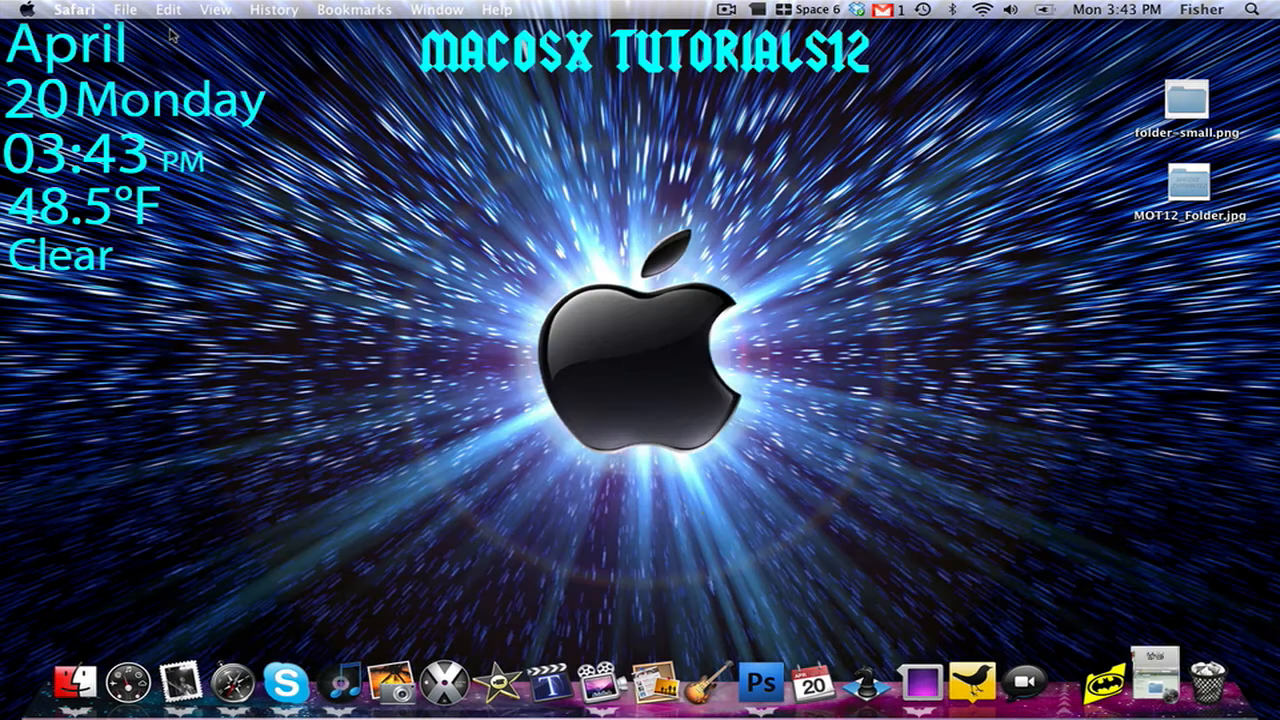
mouse_move(1148, 124)
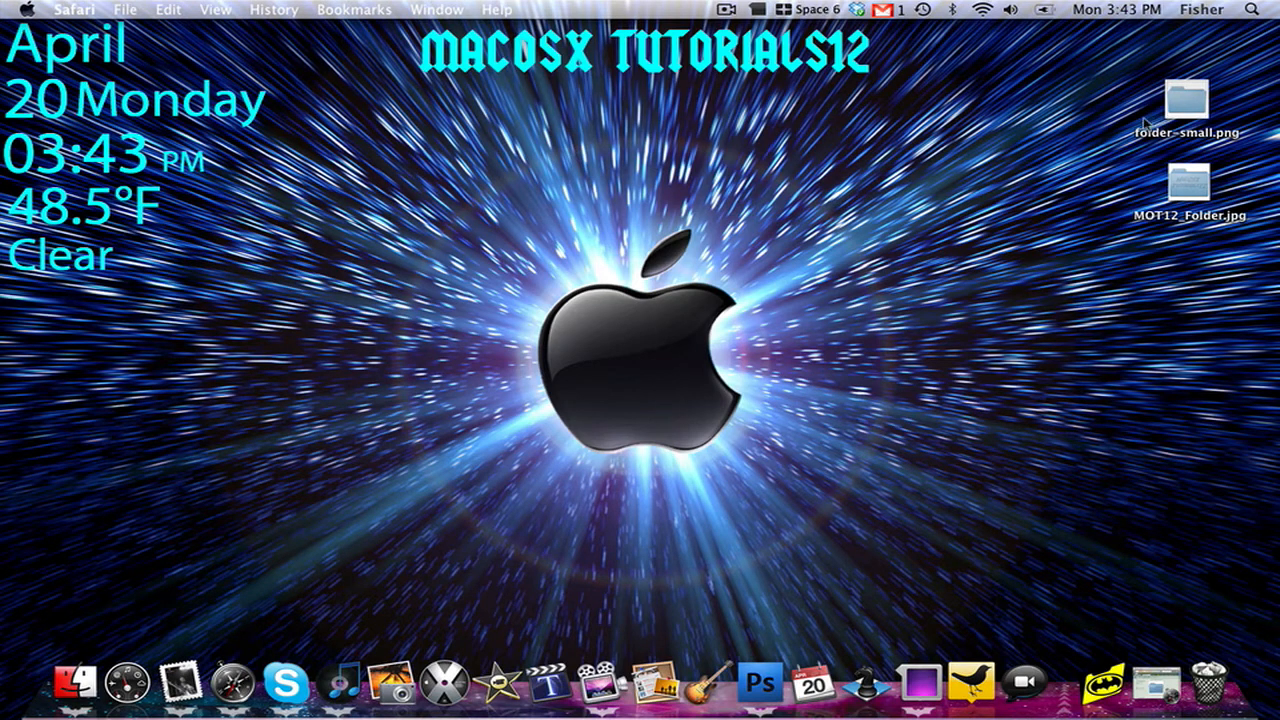
Drag folder-small.png from the desktop onto Photoshop CS4 in the Dock to open it.
left_click_drag(1187, 105, 905, 190)
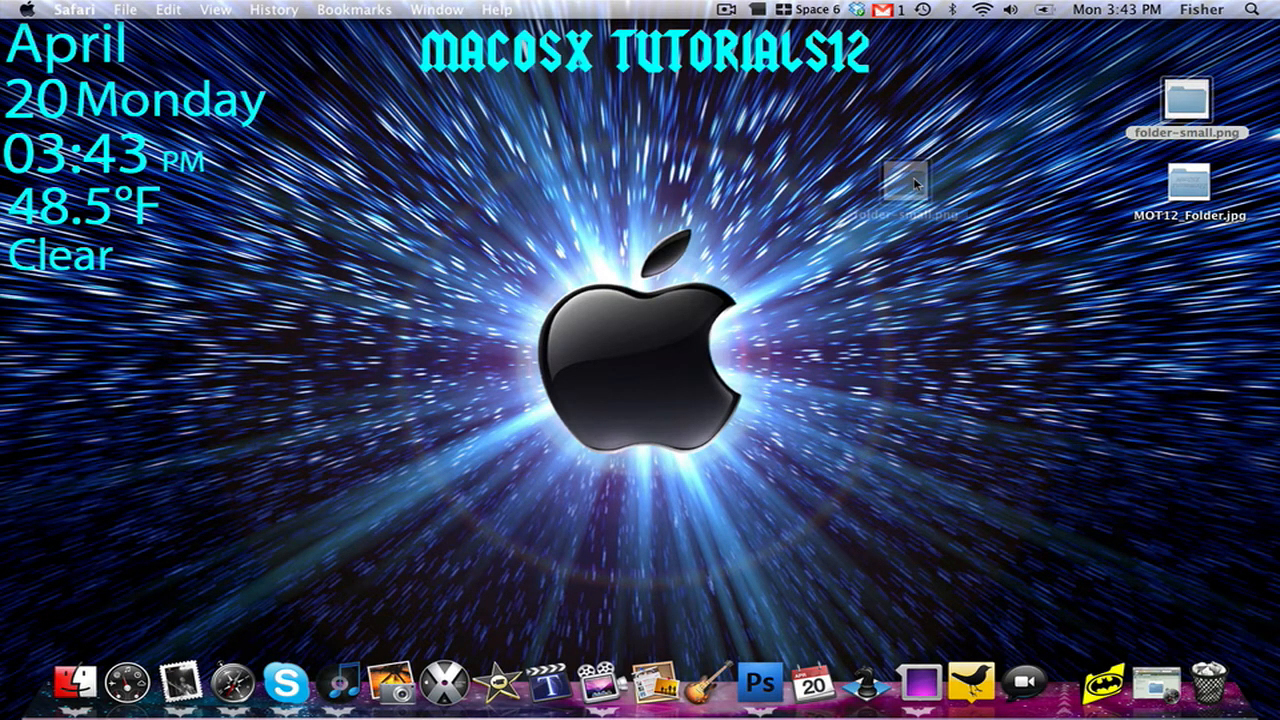
left_click_drag(905, 185, 820, 340)
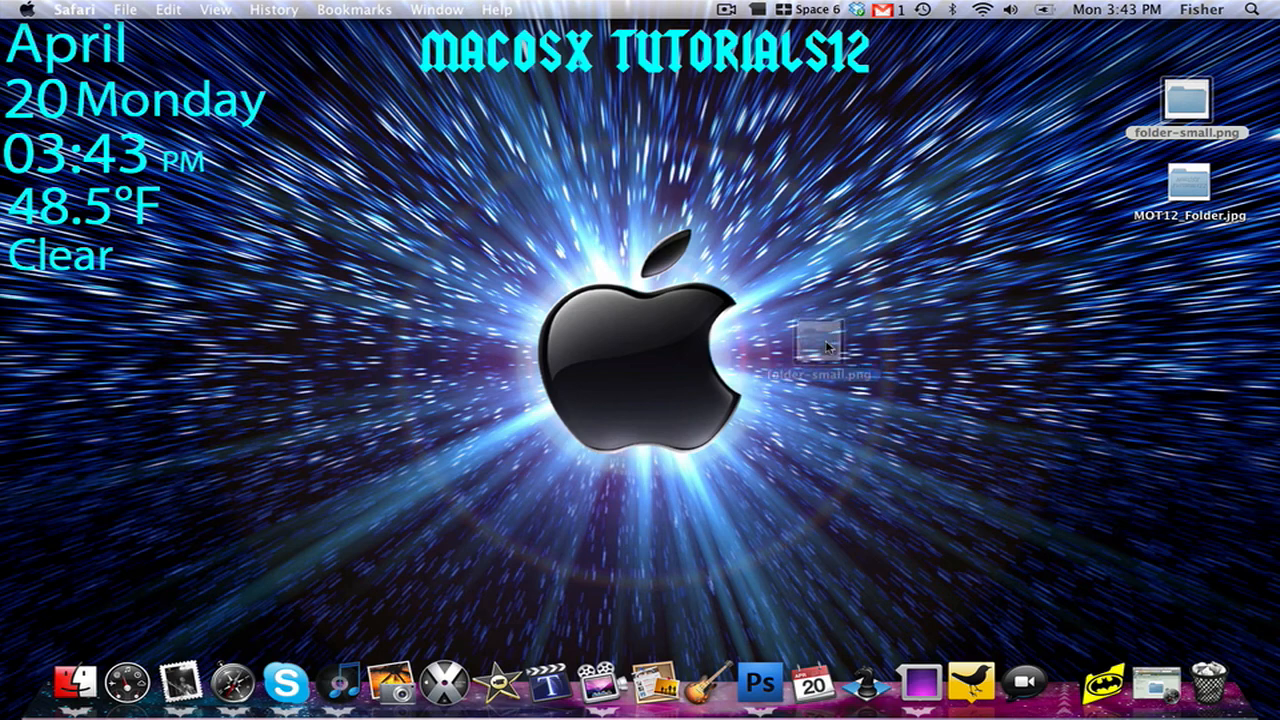
left_click_drag(820, 345, 755, 625)
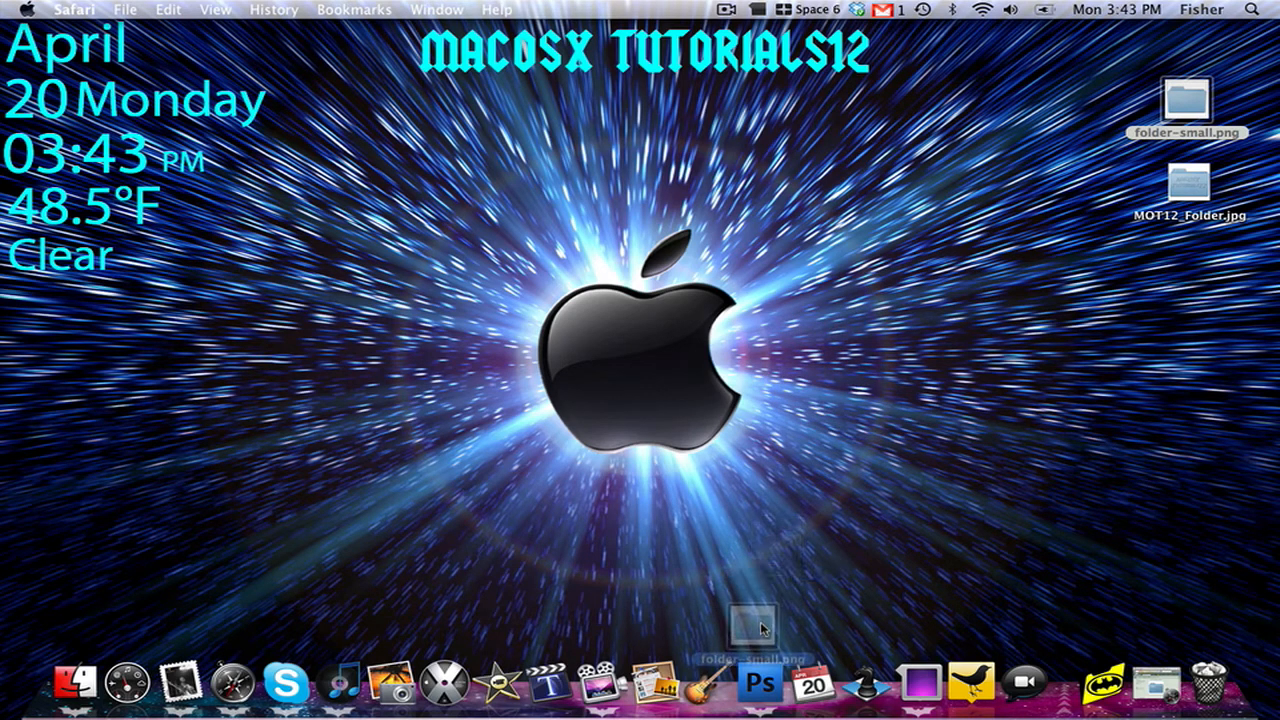
mouse_move(760, 683)
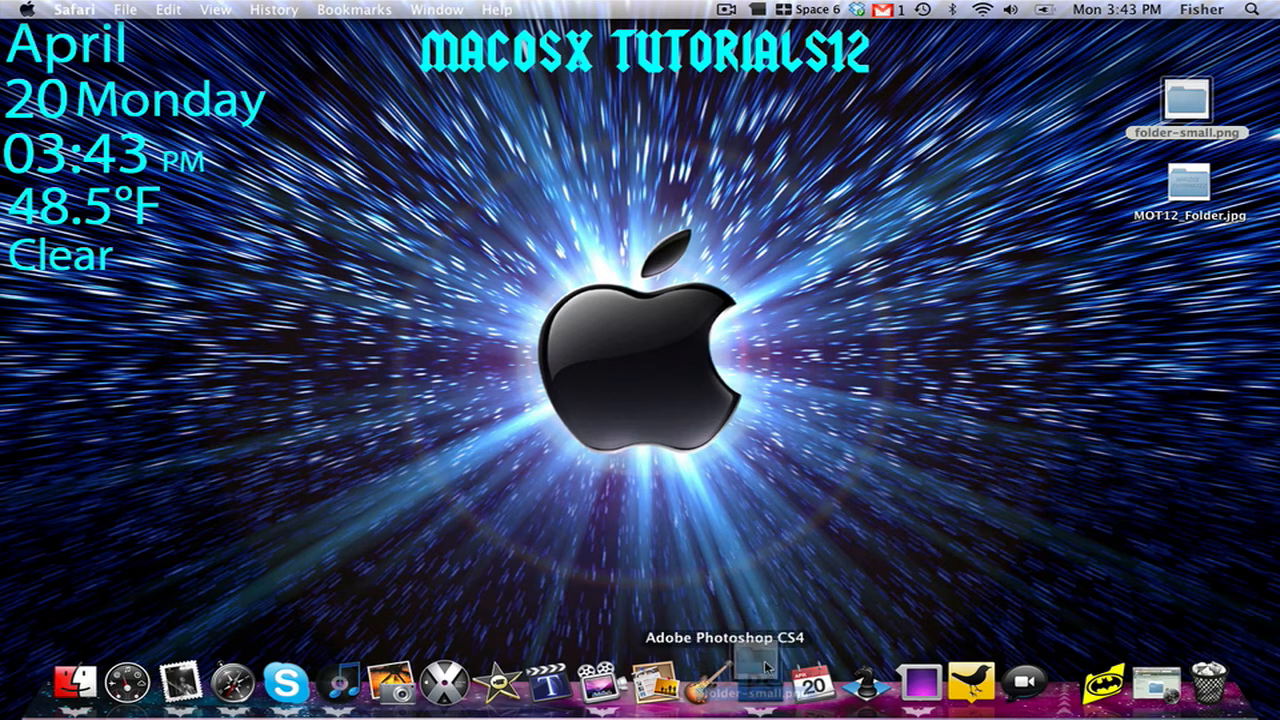
left_click(733, 683)
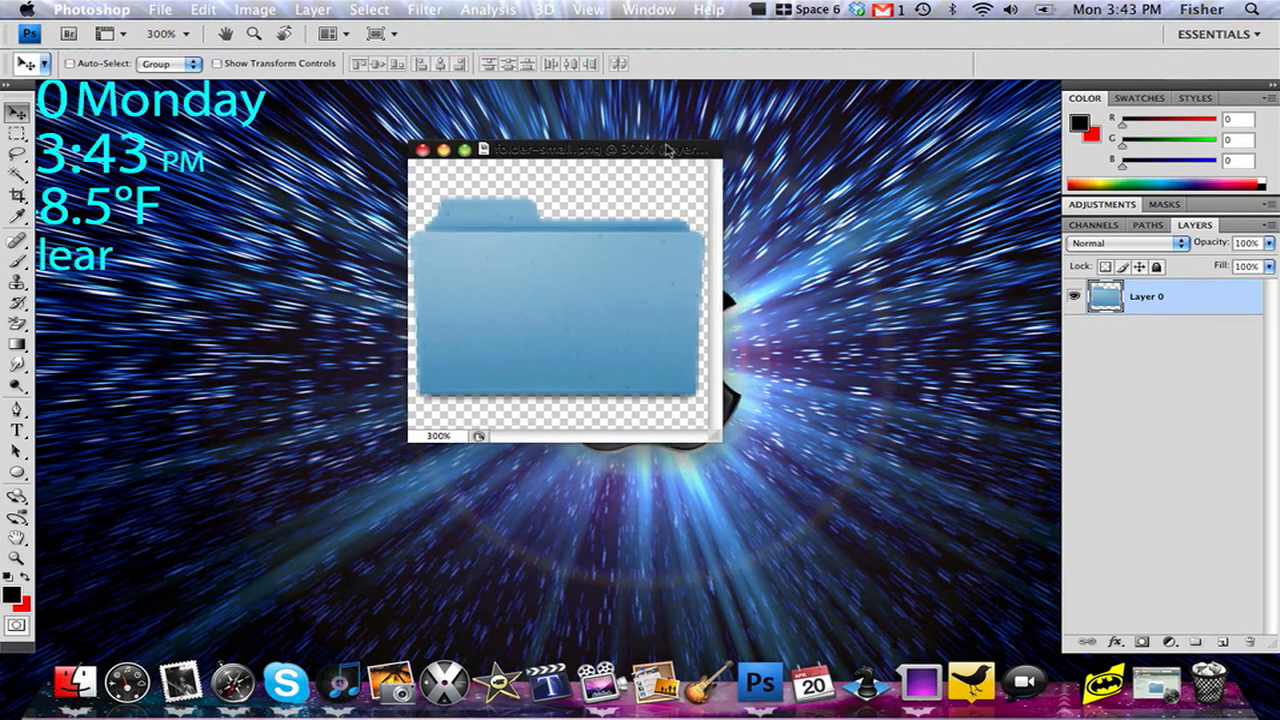
Type 'Apple' in black Myriad Pro across the folder image.
left_click(17, 430)
type("A")
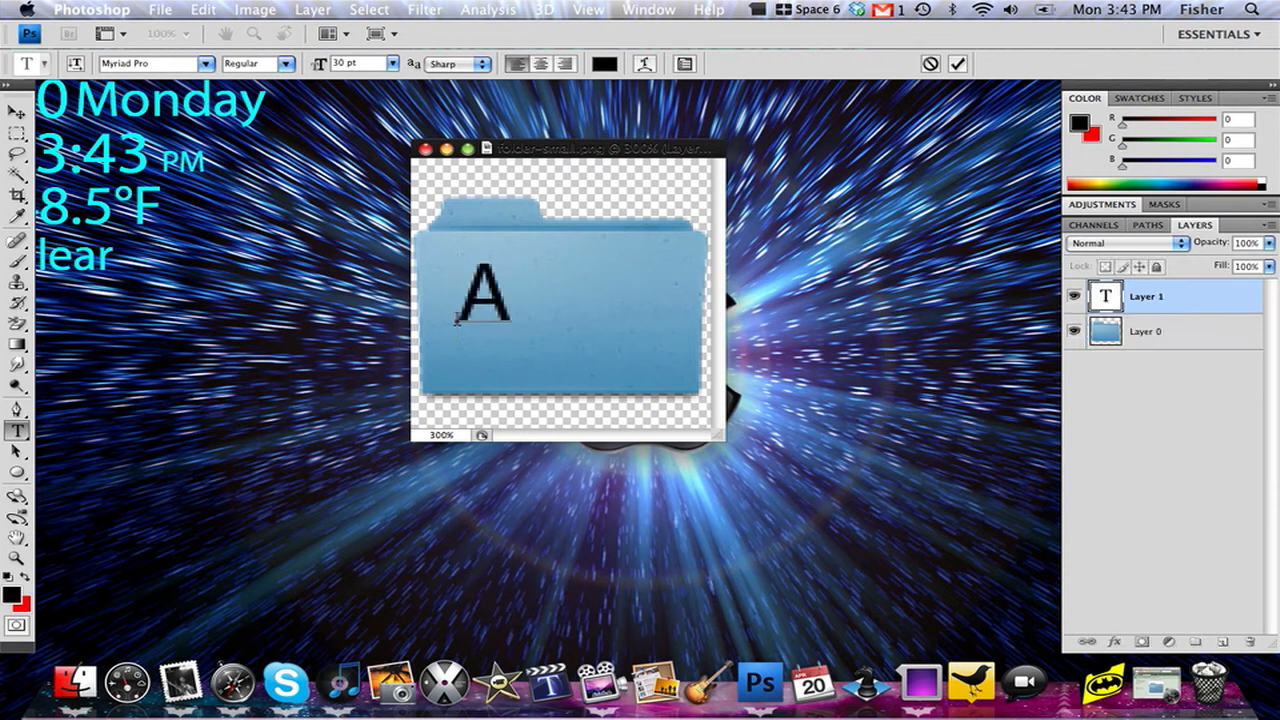
type("pple")
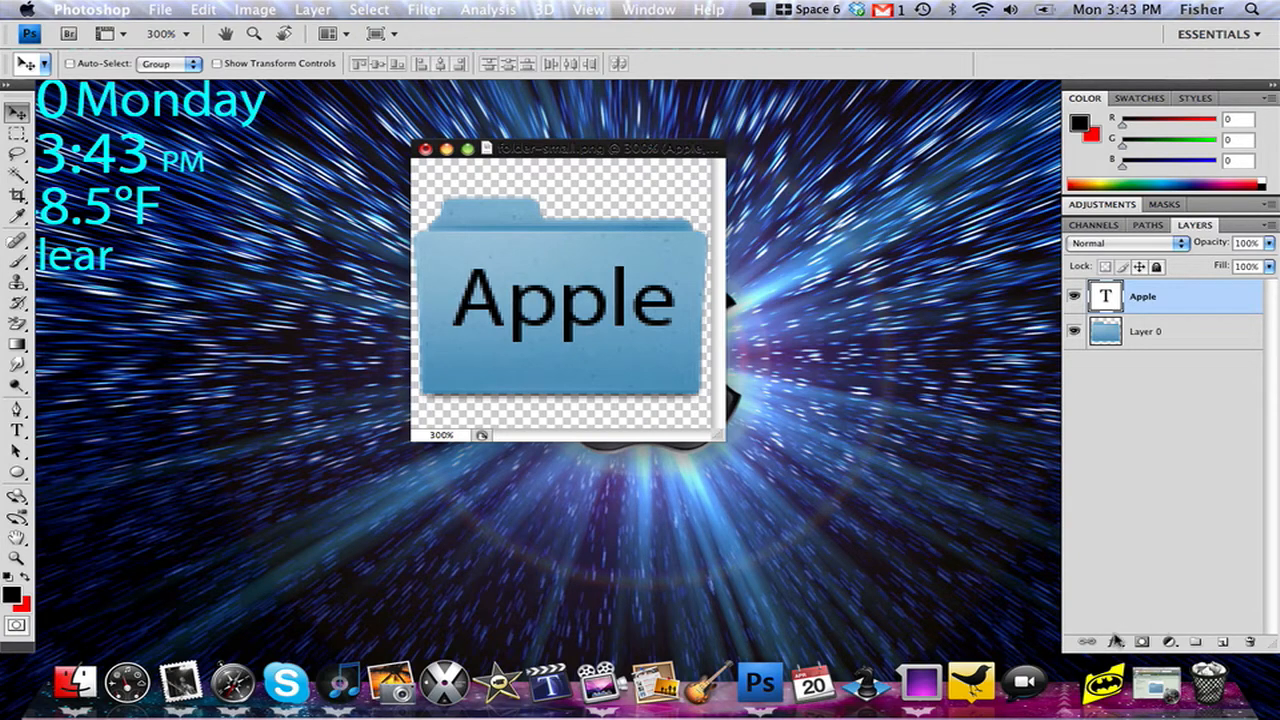
Add a white Screen drop shadow to Apple: 47% opacity, 90° angle, distance 2, size 3.
left_click(1116, 642)
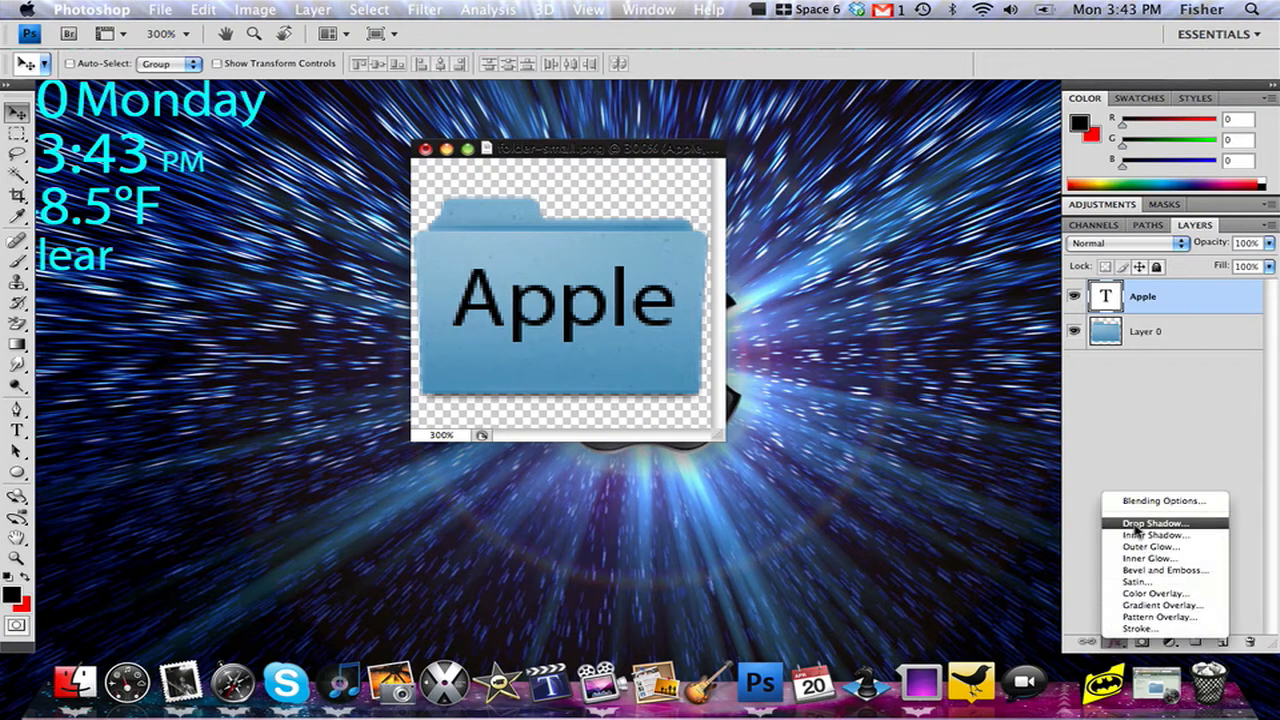
left_click(1155, 523)
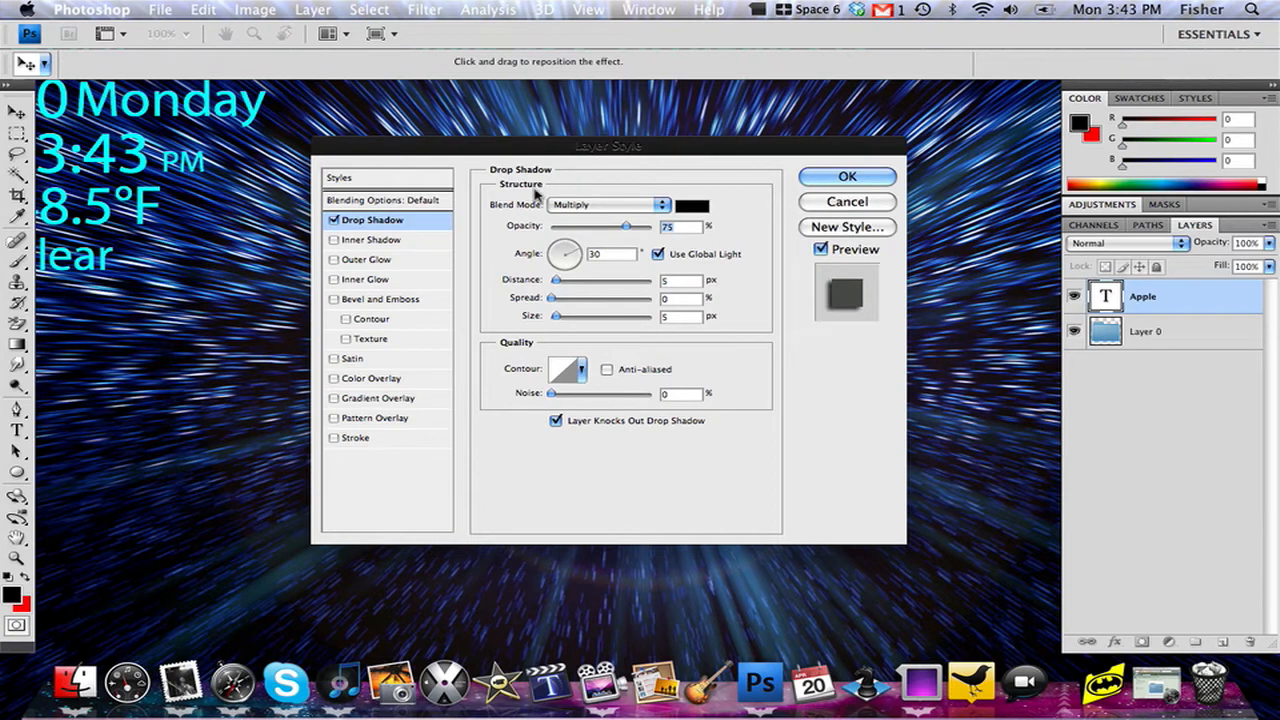
left_click(608, 205)
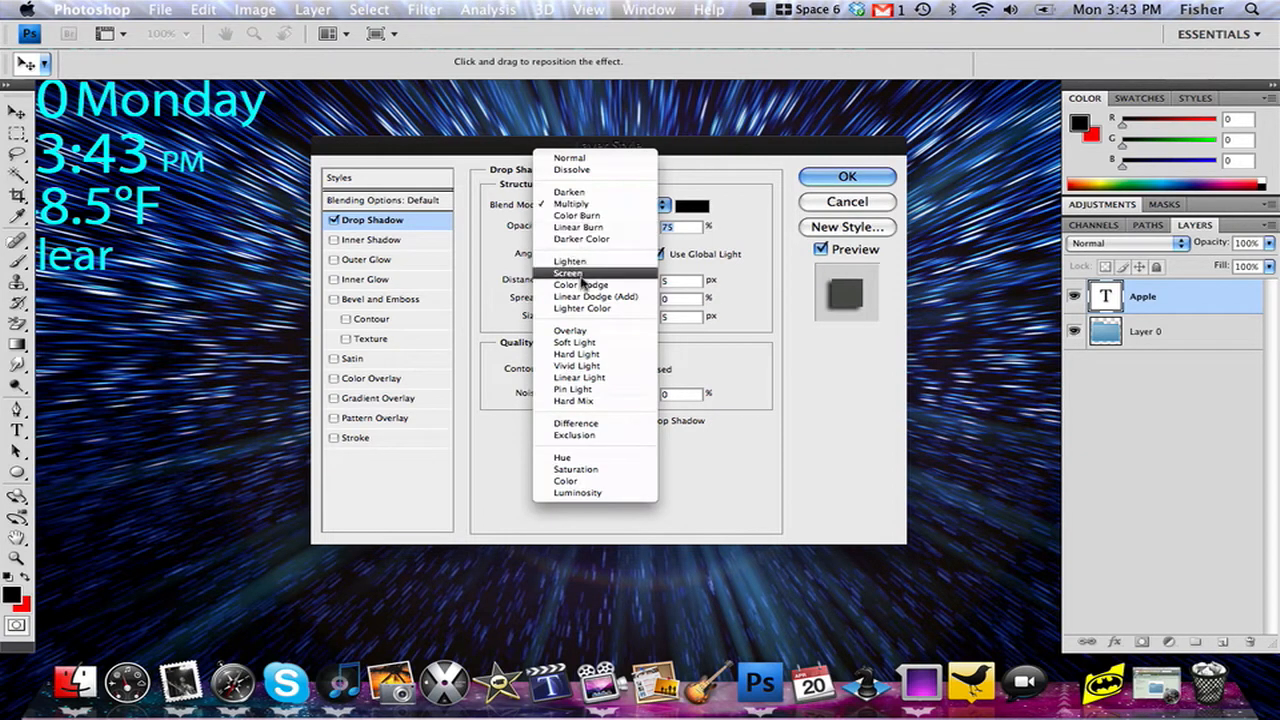
left_click(690, 205)
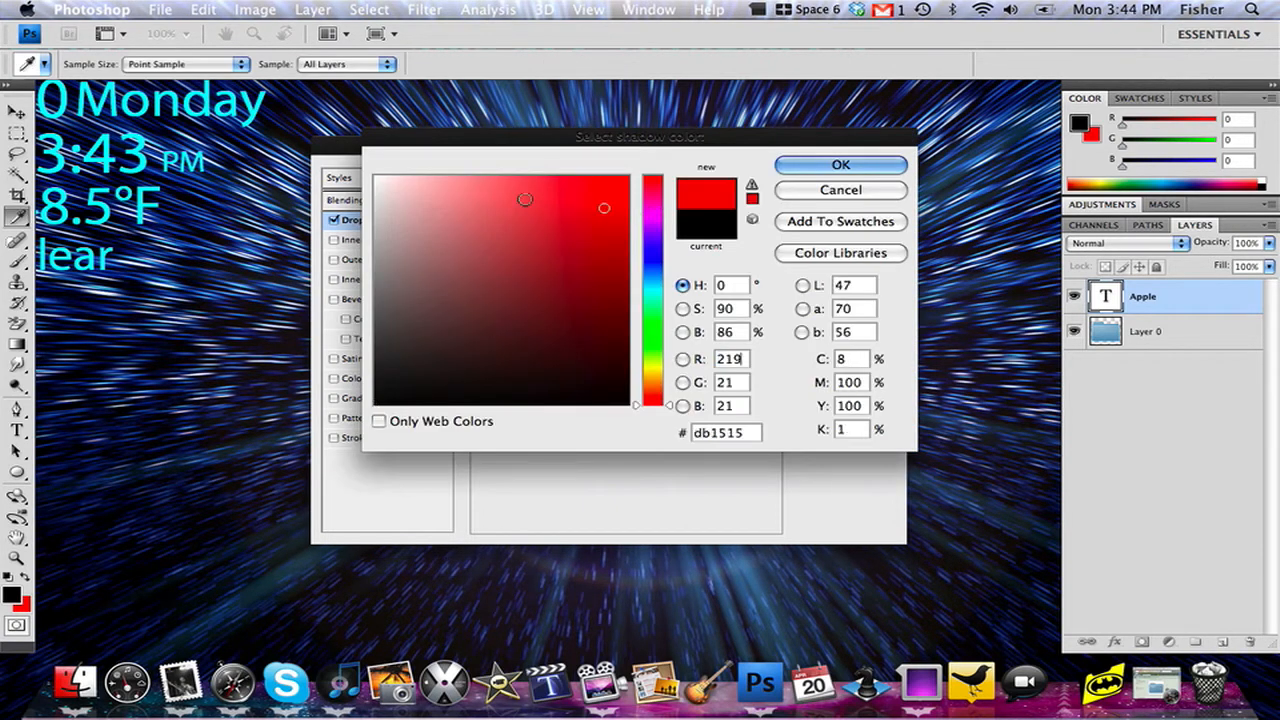
left_click(840, 164)
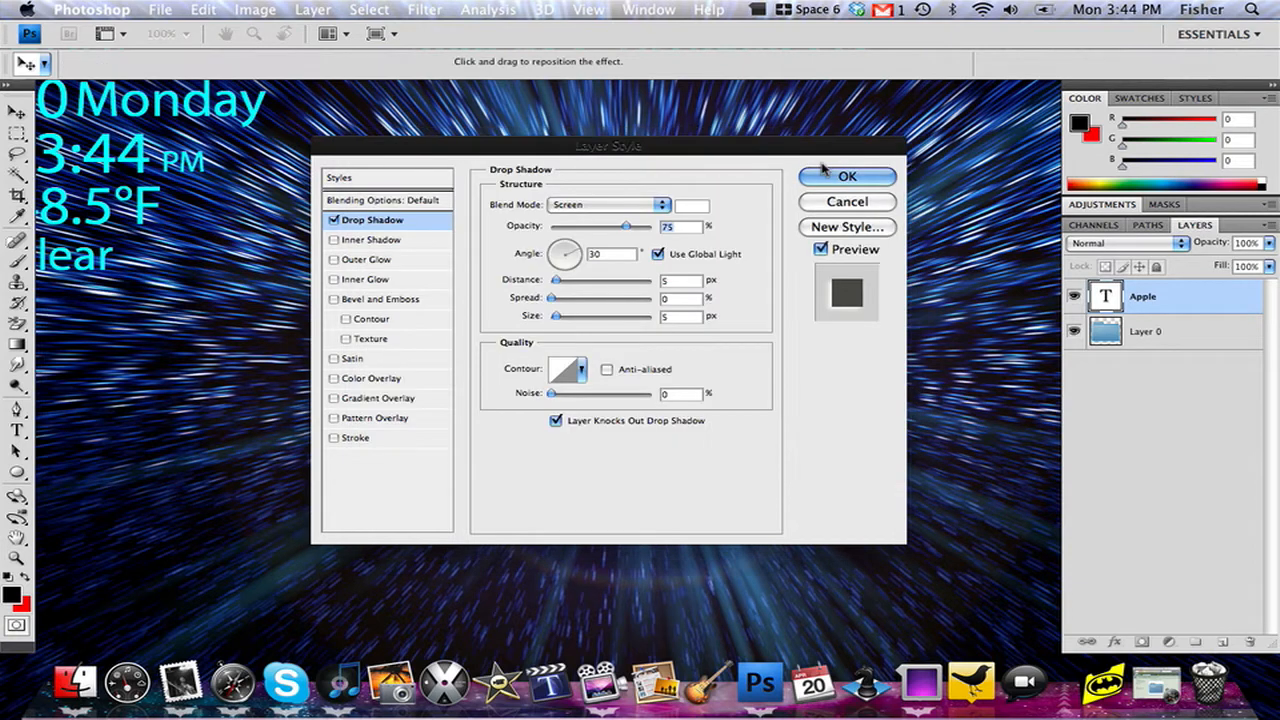
mouse_move(715, 232)
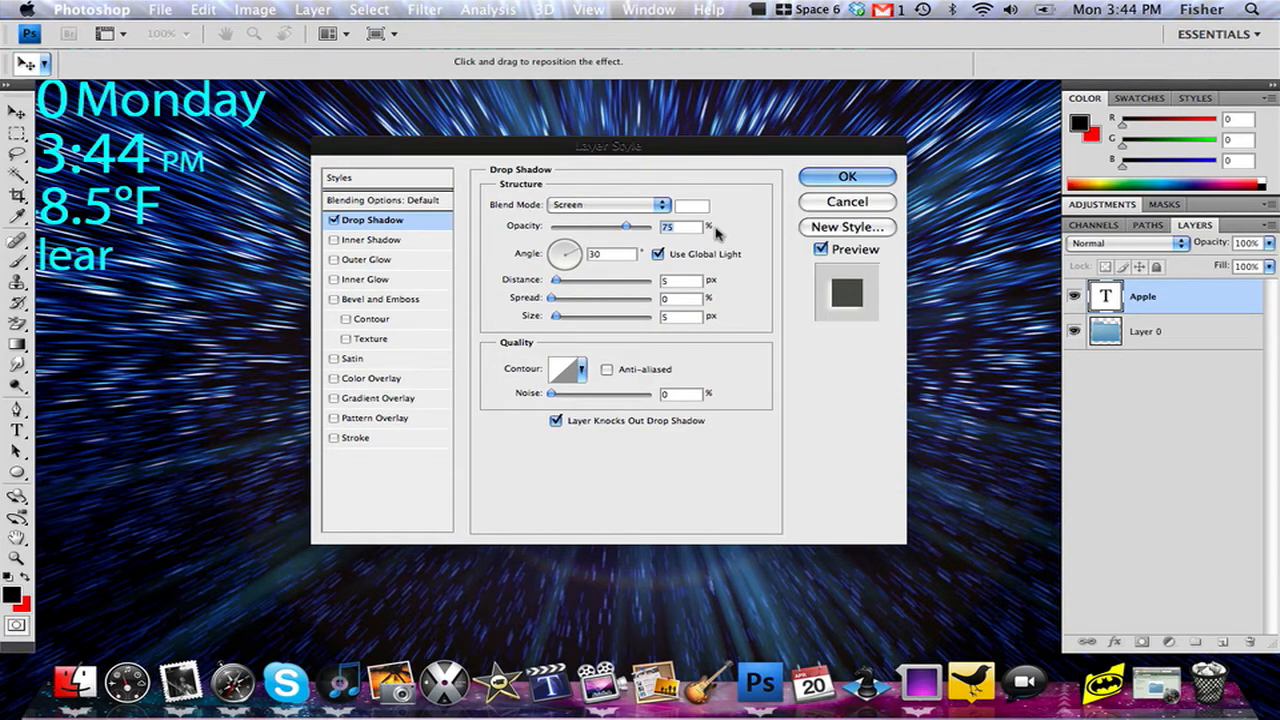
left_click_drag(625, 226, 598, 226)
type("3")
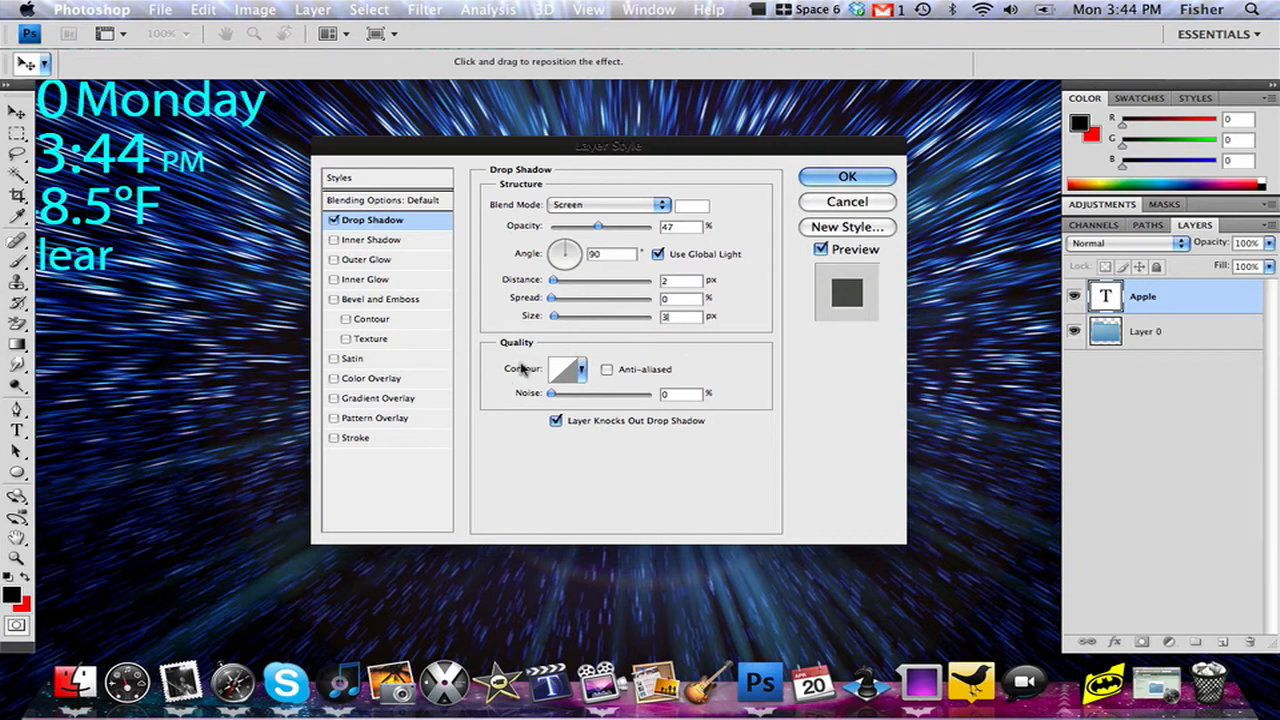
left_click(583, 369)
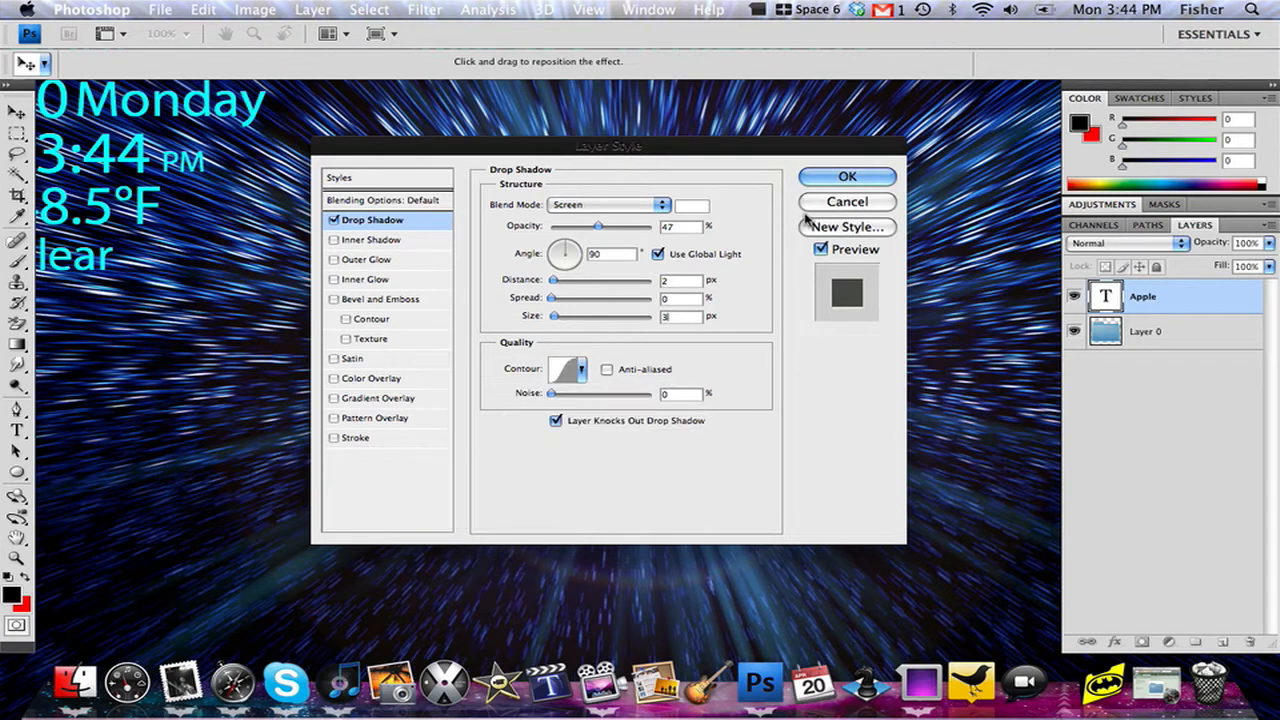
left_click(847, 176)
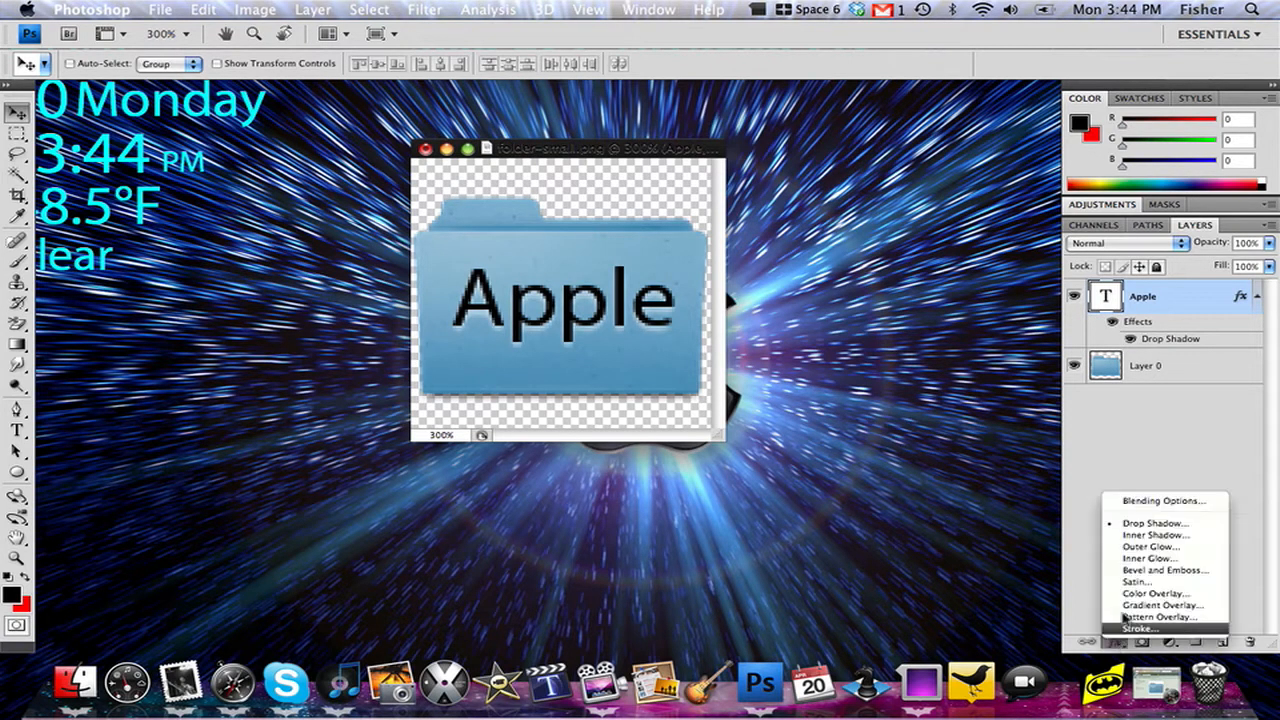
Add an inner shadow to Apple: 10% opacity, distance 3, choke 47%, size 6, new contour.
left_click(1165, 540)
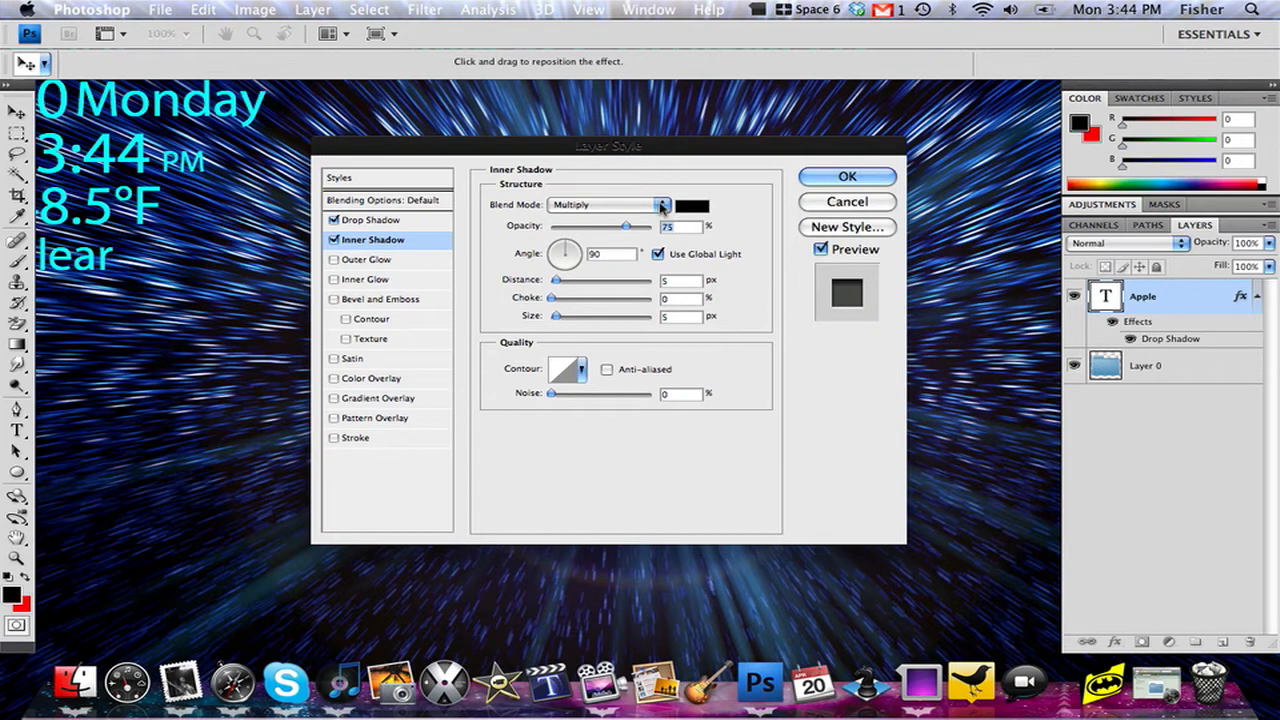
mouse_move(680, 213)
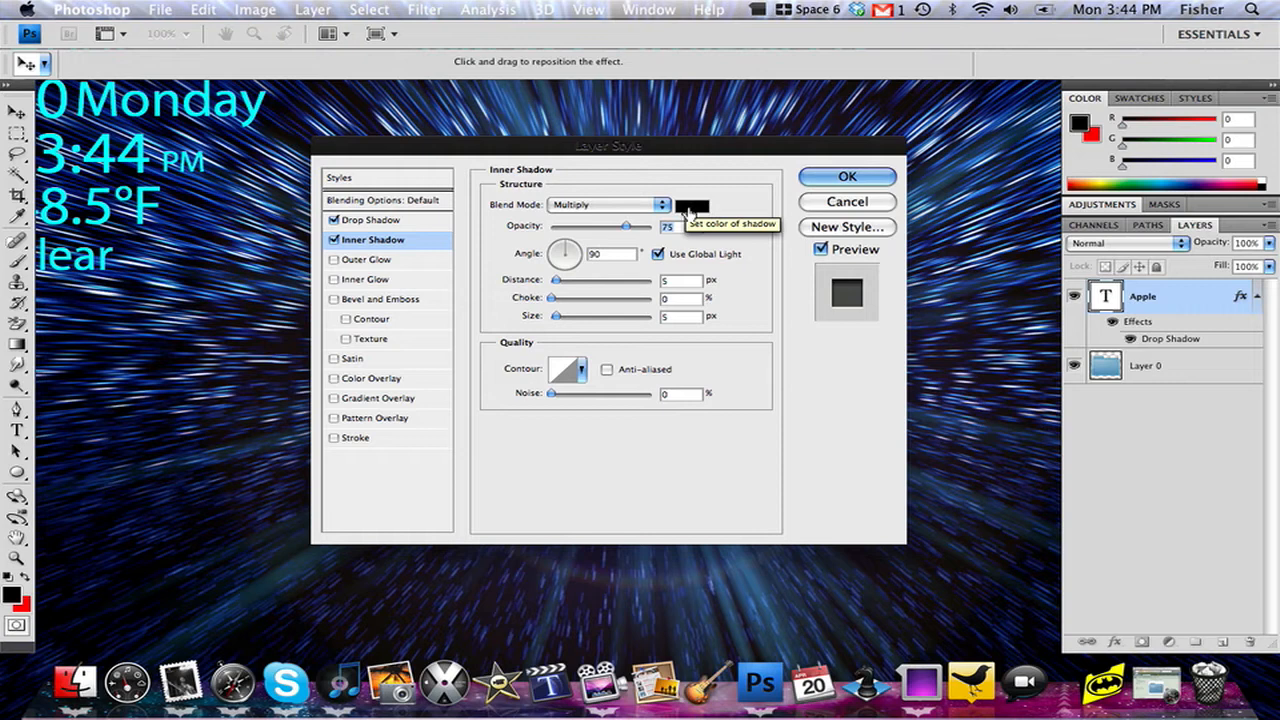
mouse_move(668, 226)
type("10")
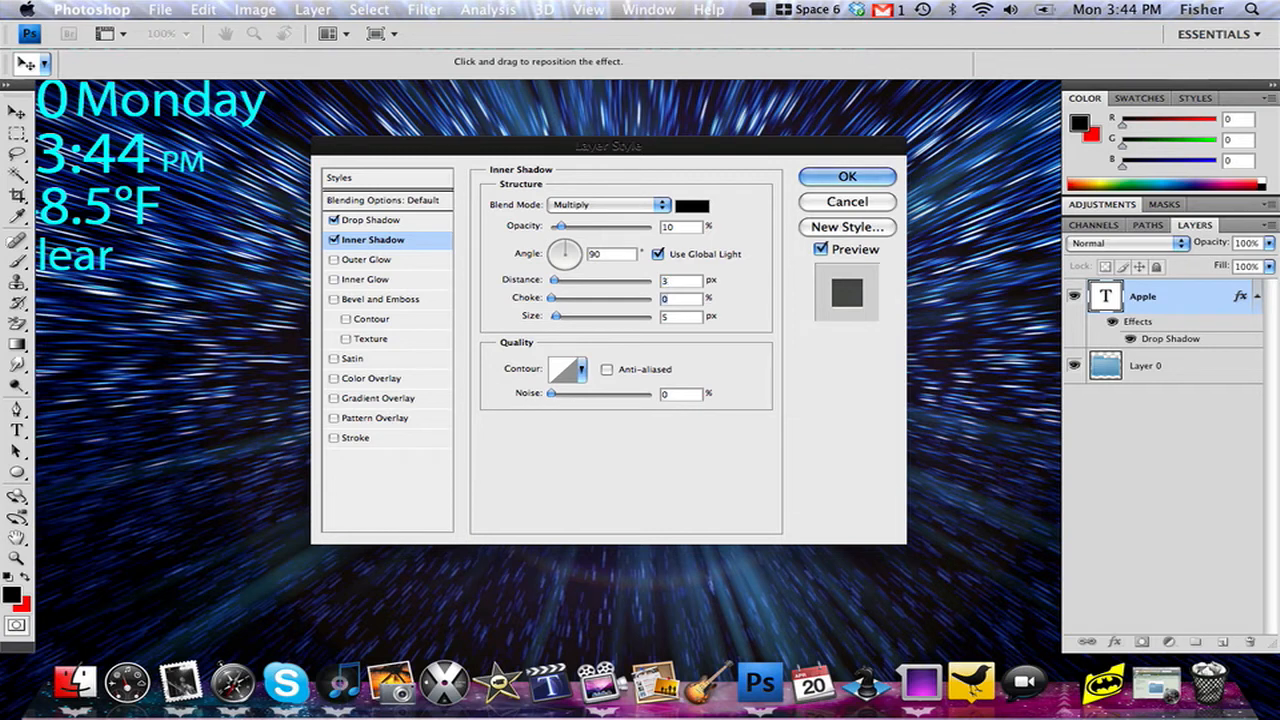
left_click_drag(550, 298, 598, 298)
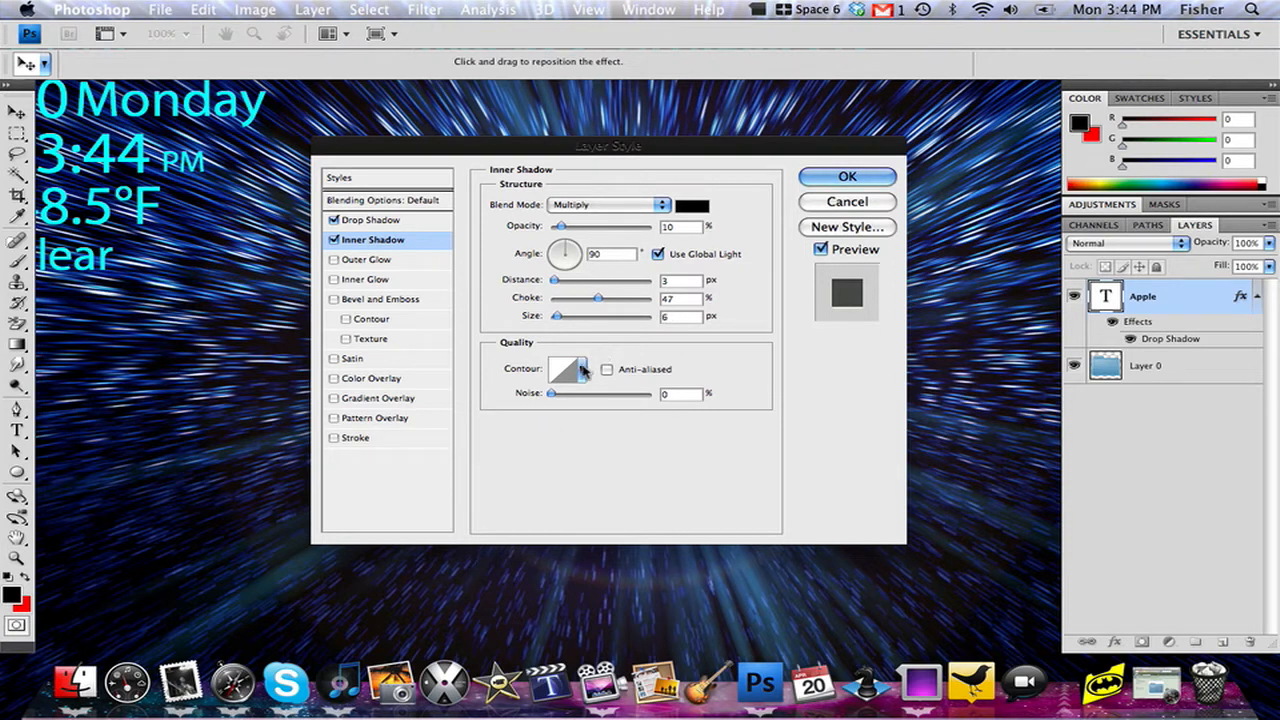
left_click(568, 368)
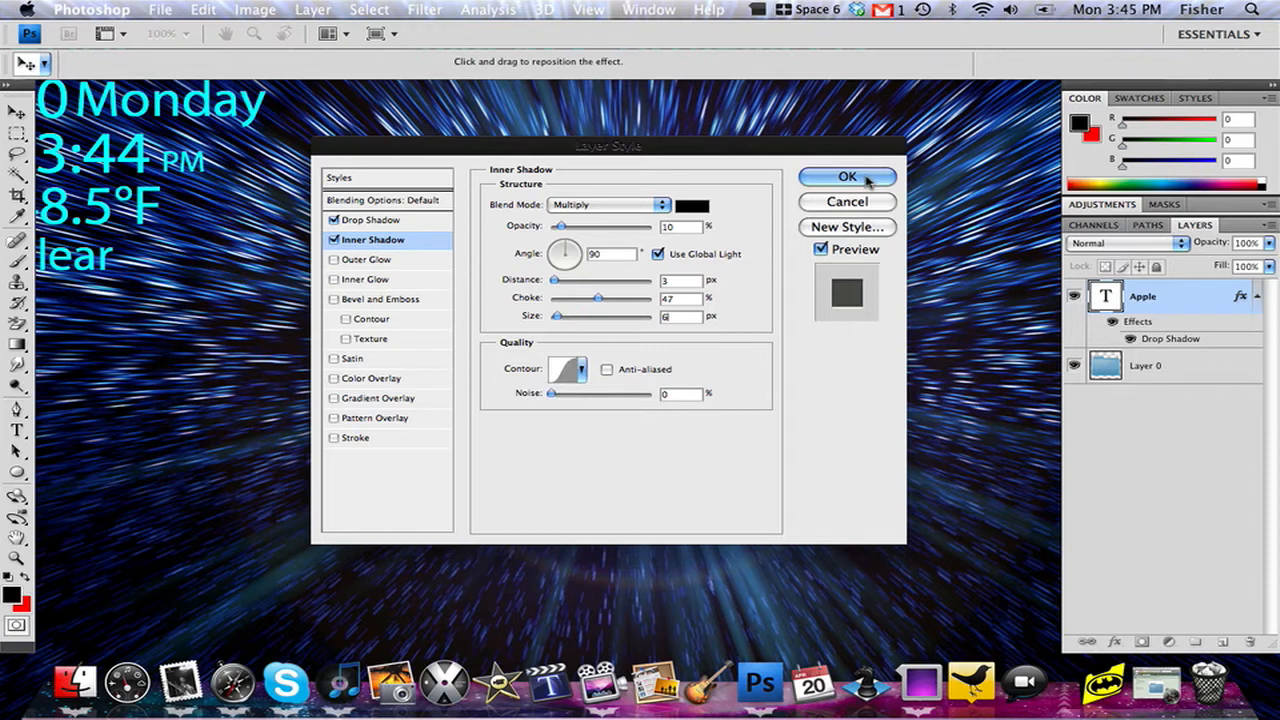
left_click(847, 176)
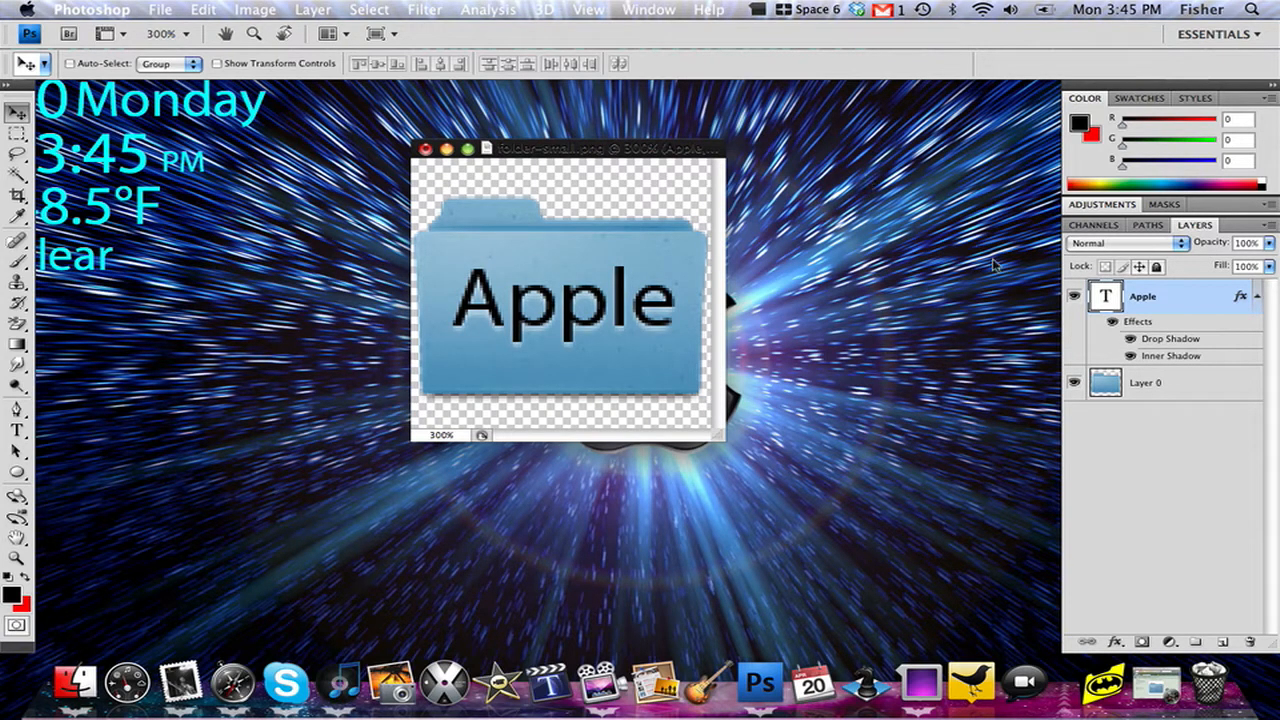
Duplicate Layer 0 as 'Layer 0 copy' and clip it to the Apple text.
left_click(1145, 383)
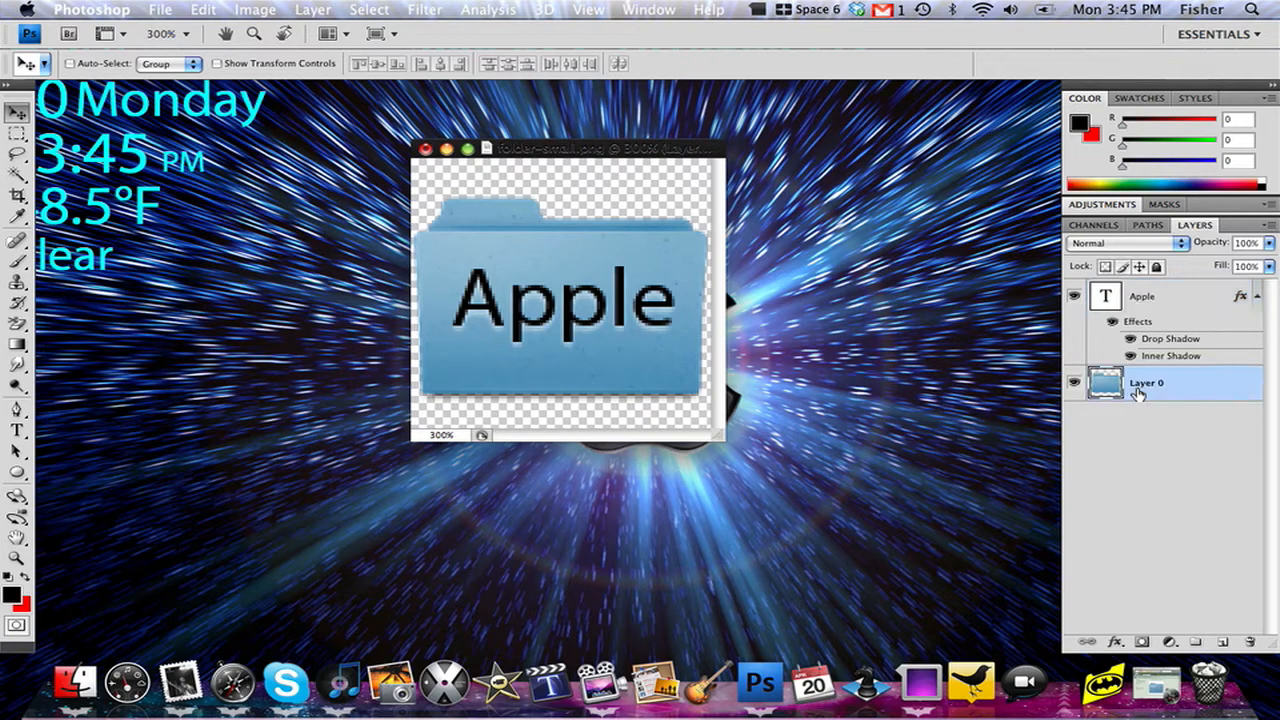
right_click(1146, 383)
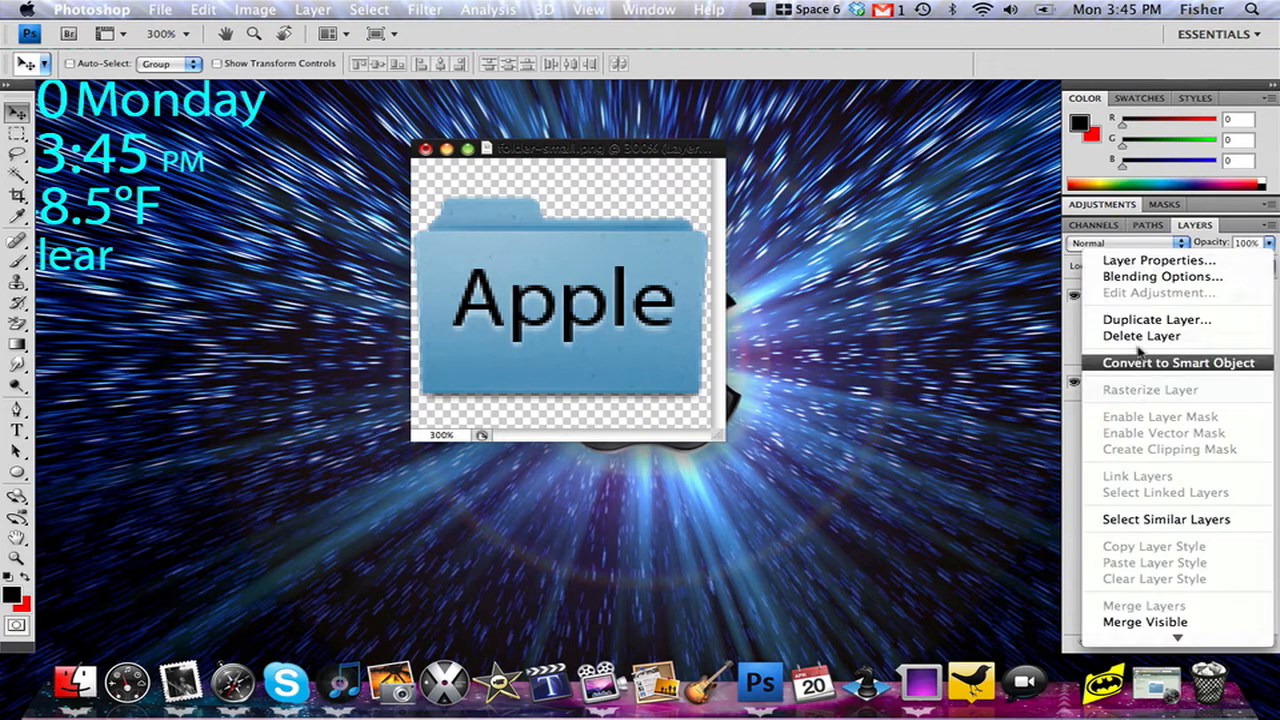
left_click(1156, 319)
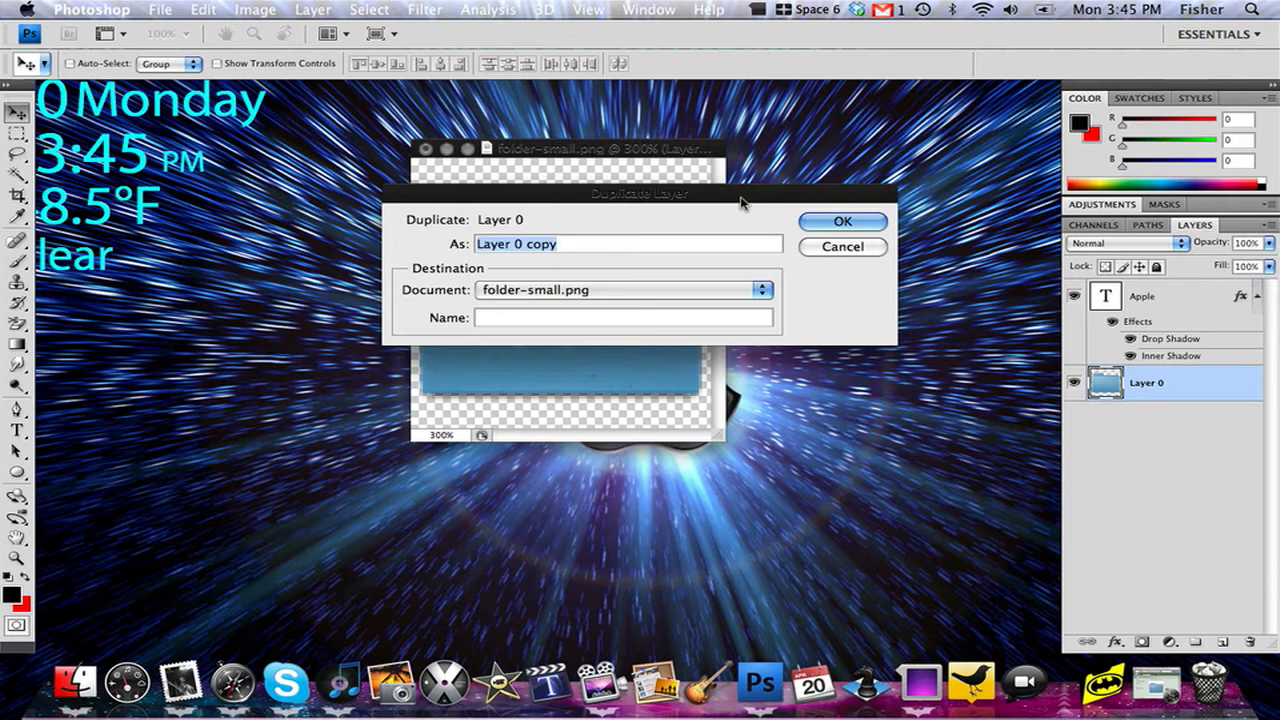
left_click(841, 221)
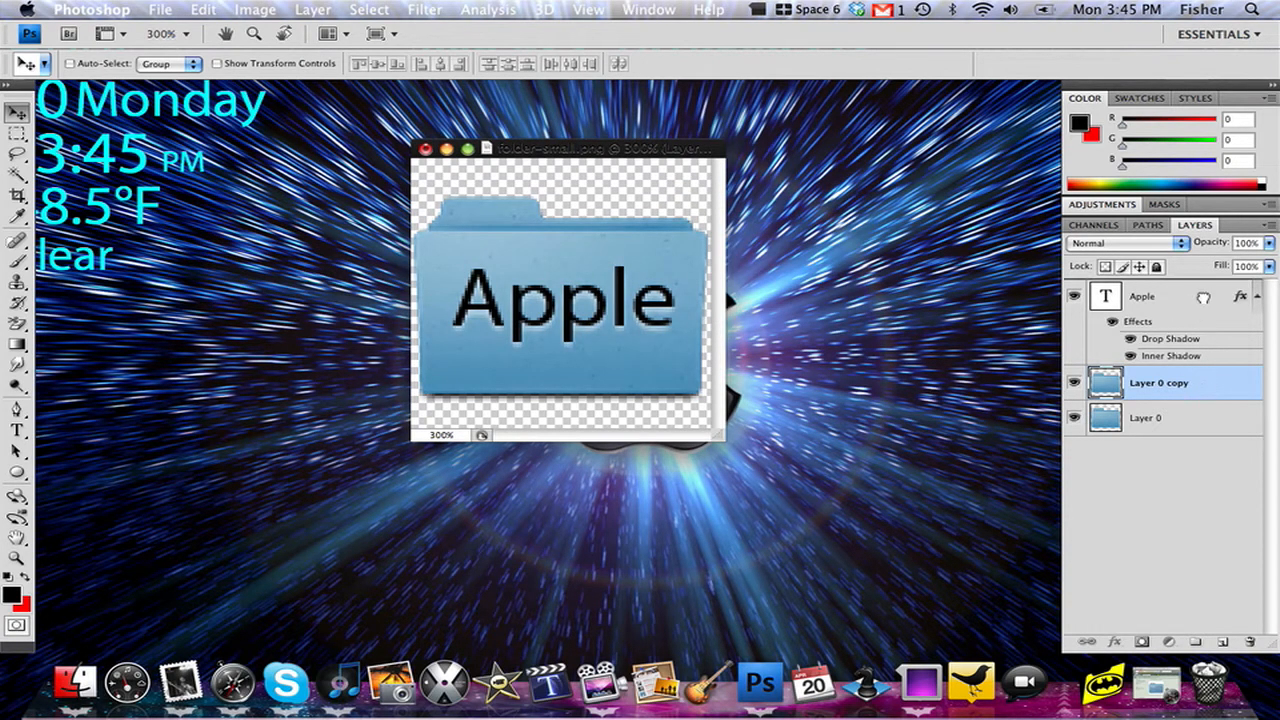
left_click(254, 10)
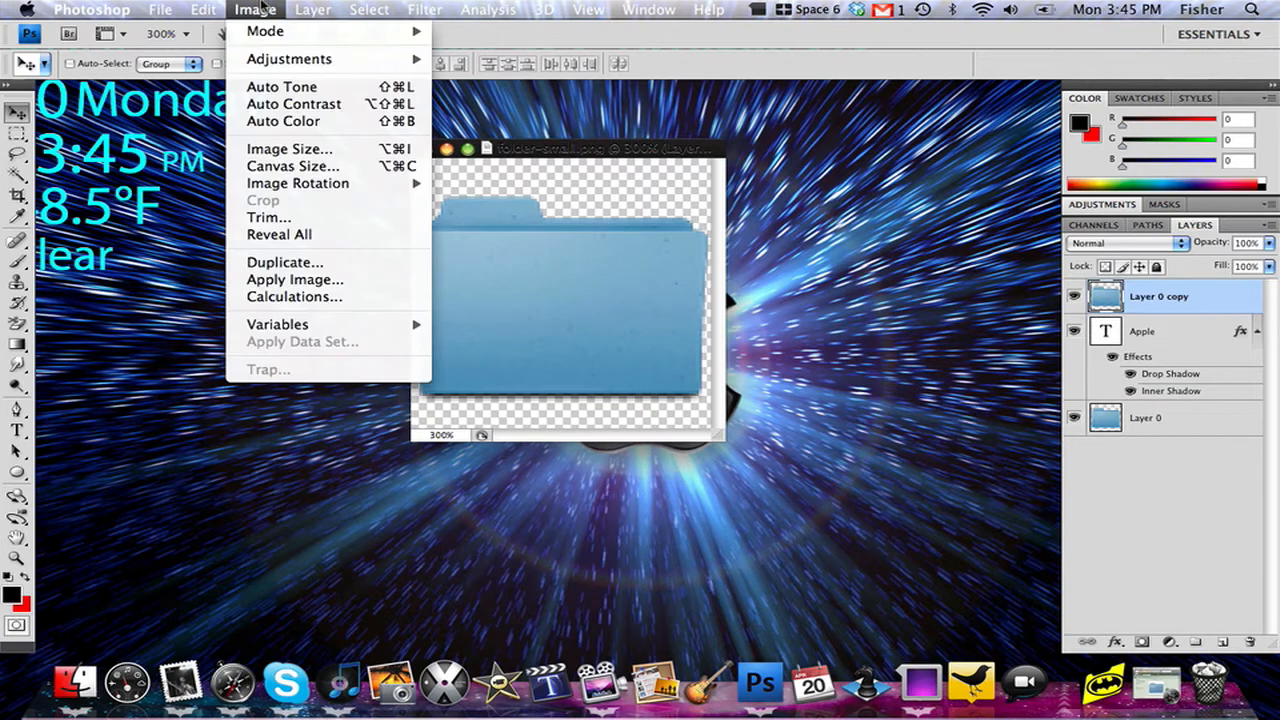
left_click(312, 9)
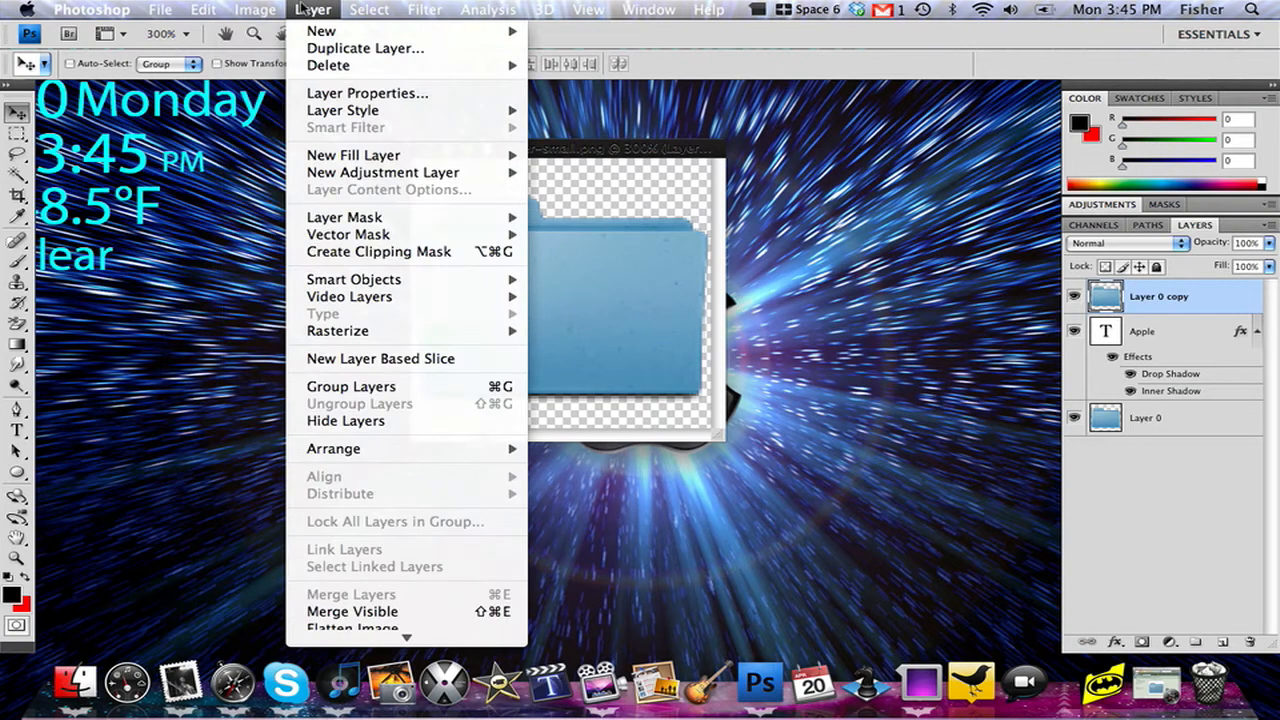
mouse_move(405, 251)
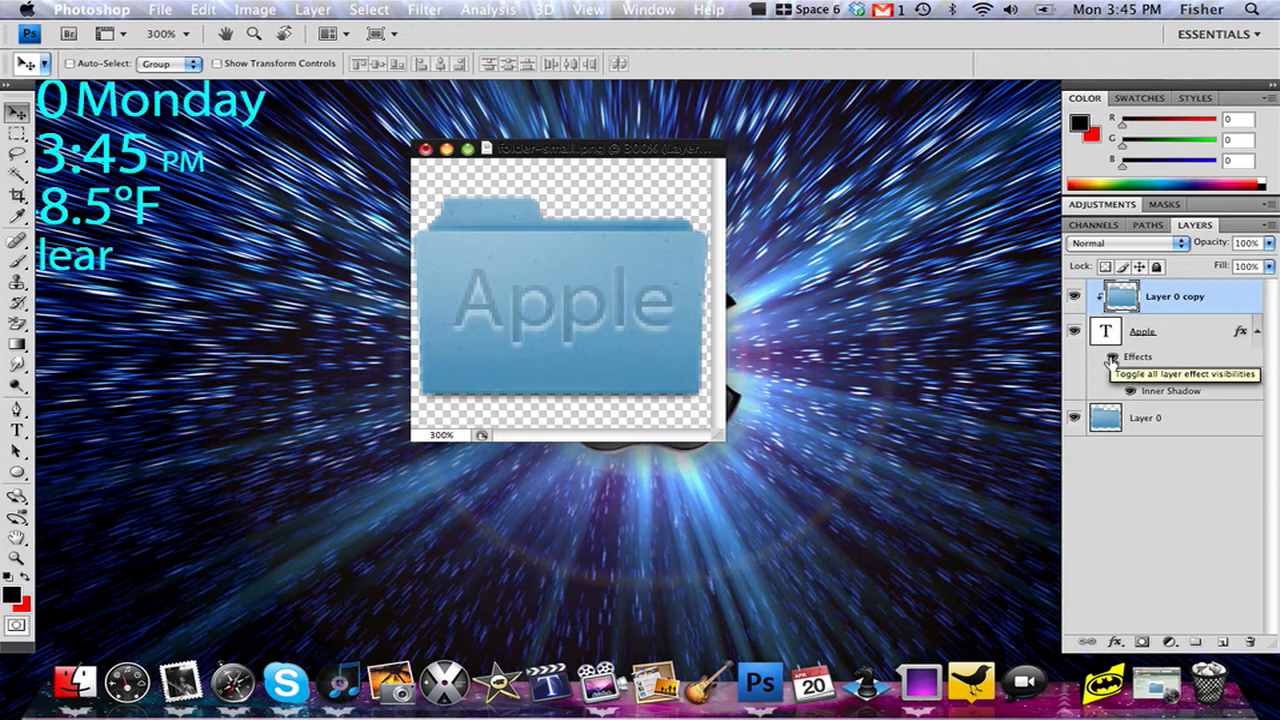
Set brightness to −25 on the clipped Layer 0 copy via Brightness/Contrast.
left_click(1111, 357)
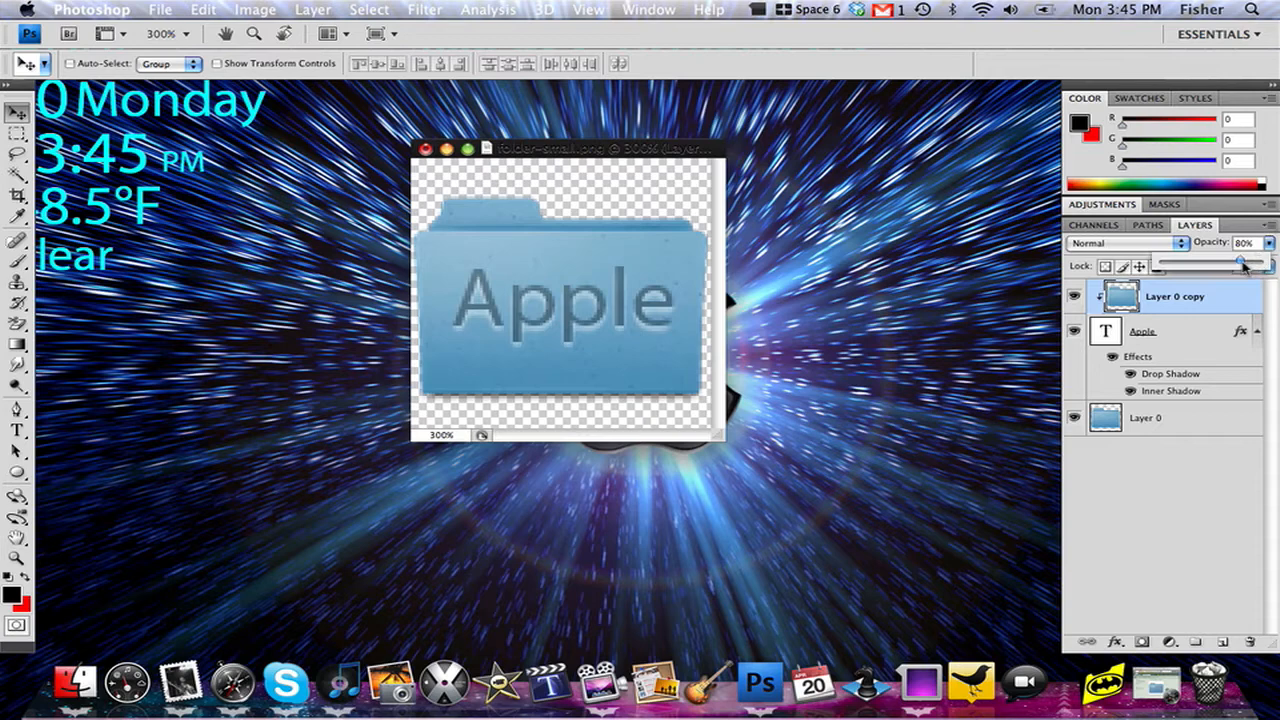
left_click(255, 9)
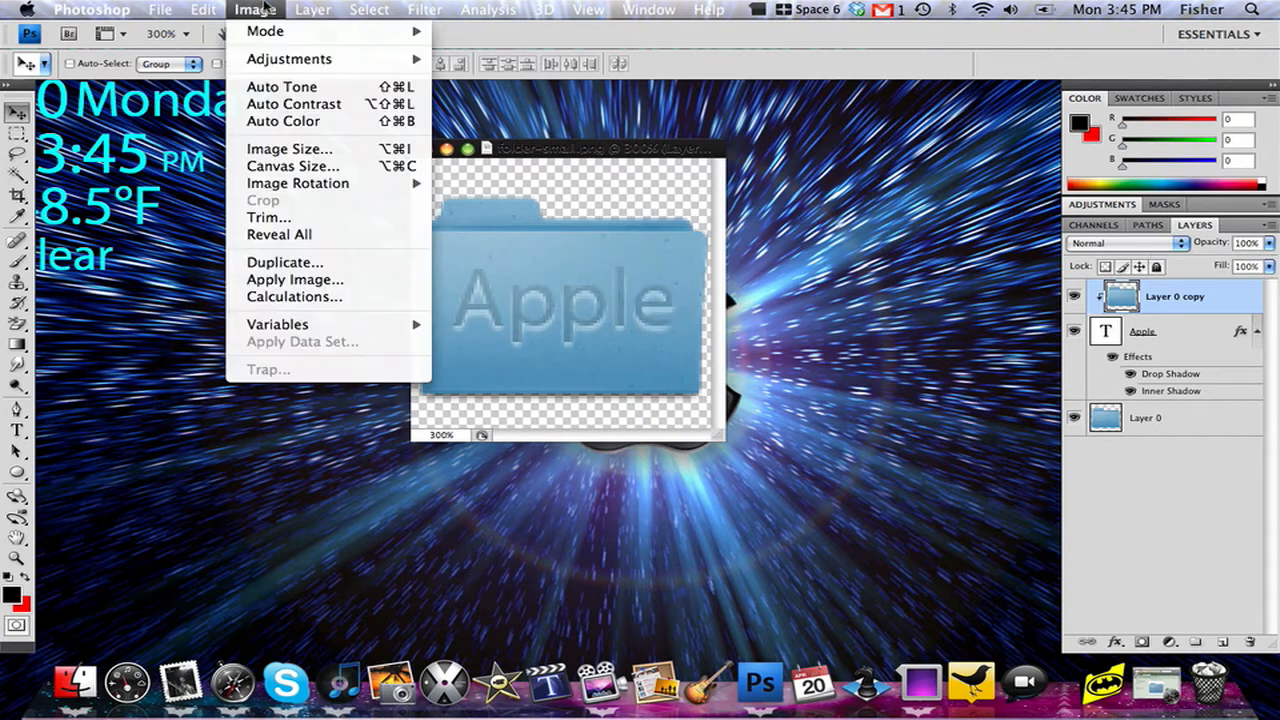
left_click(289, 58)
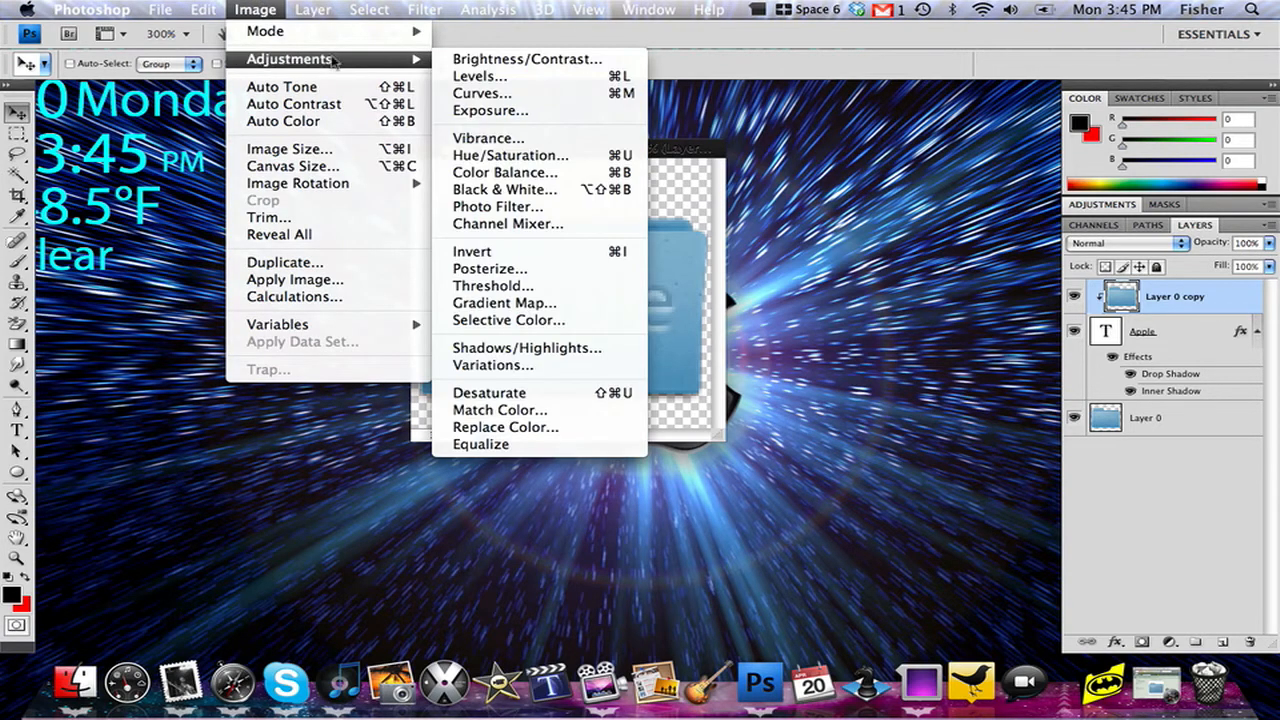
left_click(526, 58)
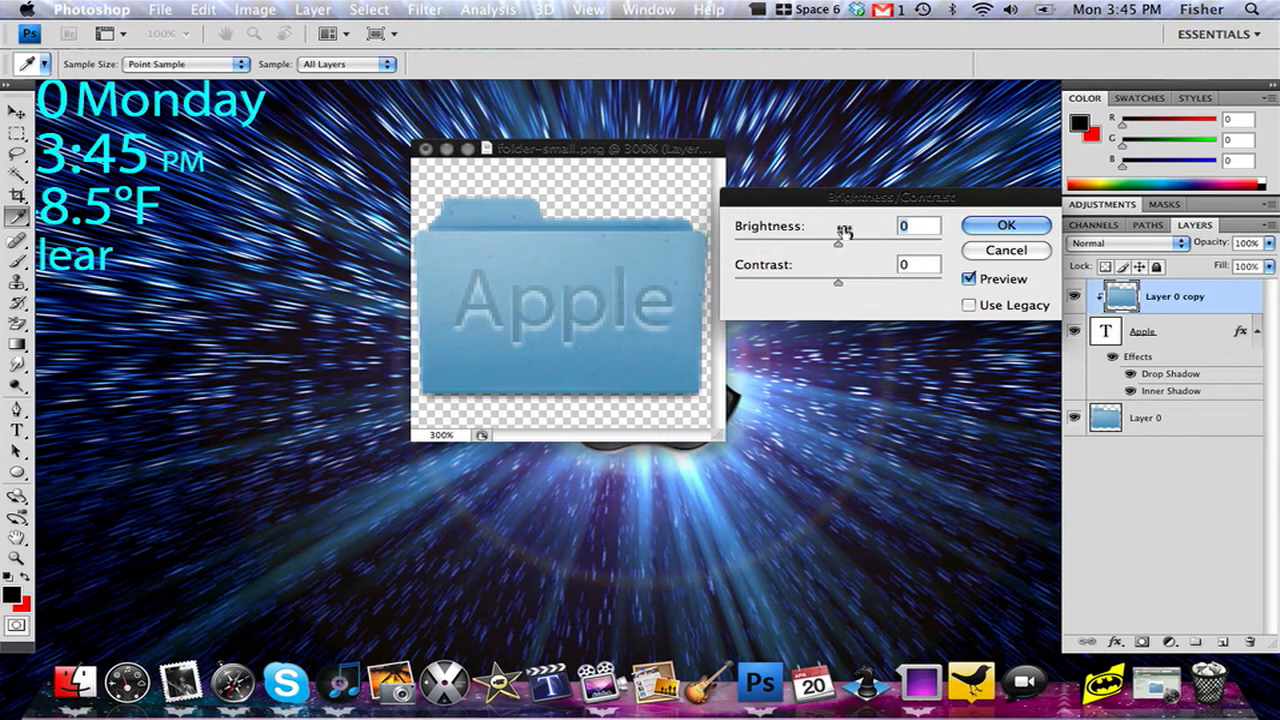
left_click_drag(838, 245, 820, 245)
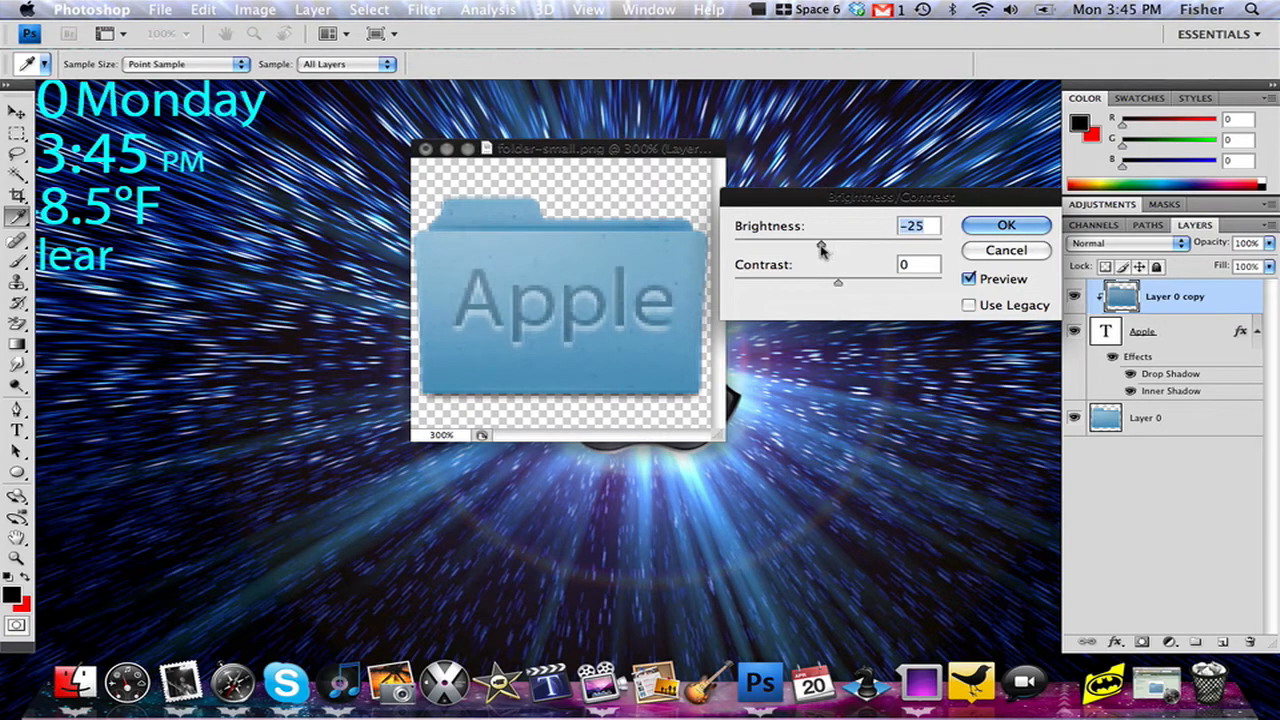
left_click(1006, 225)
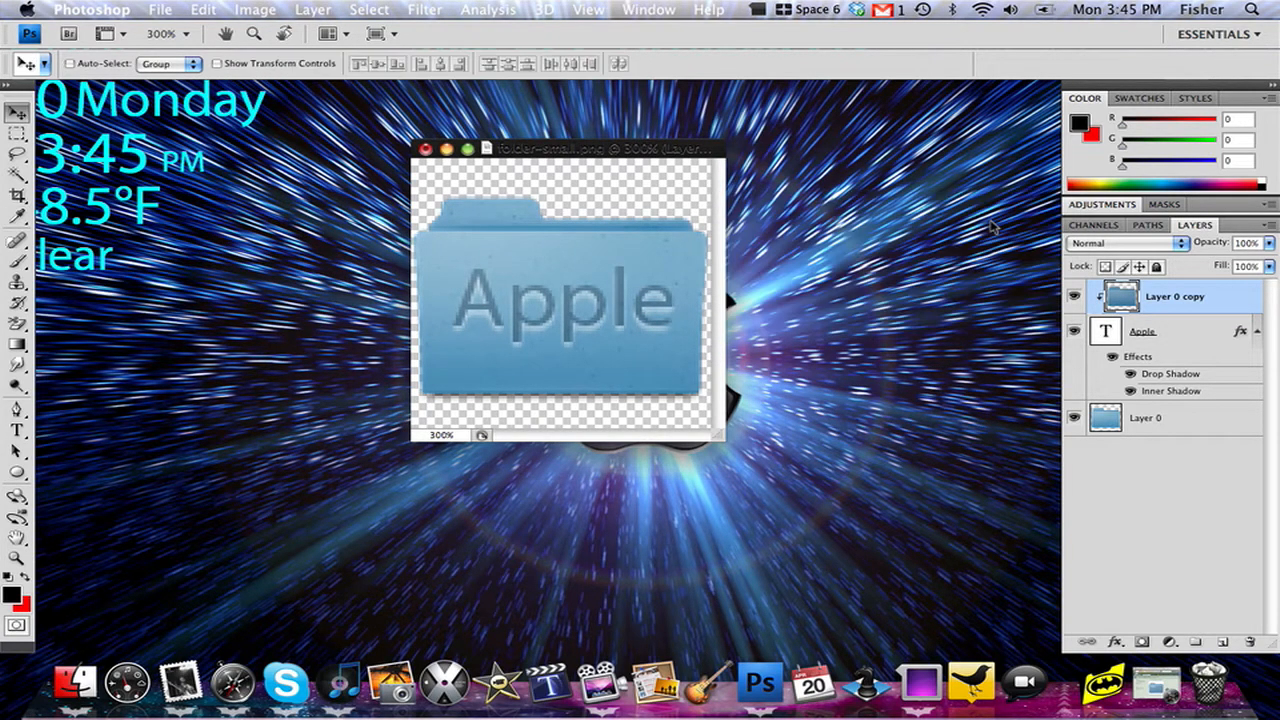
mouse_move(742, 186)
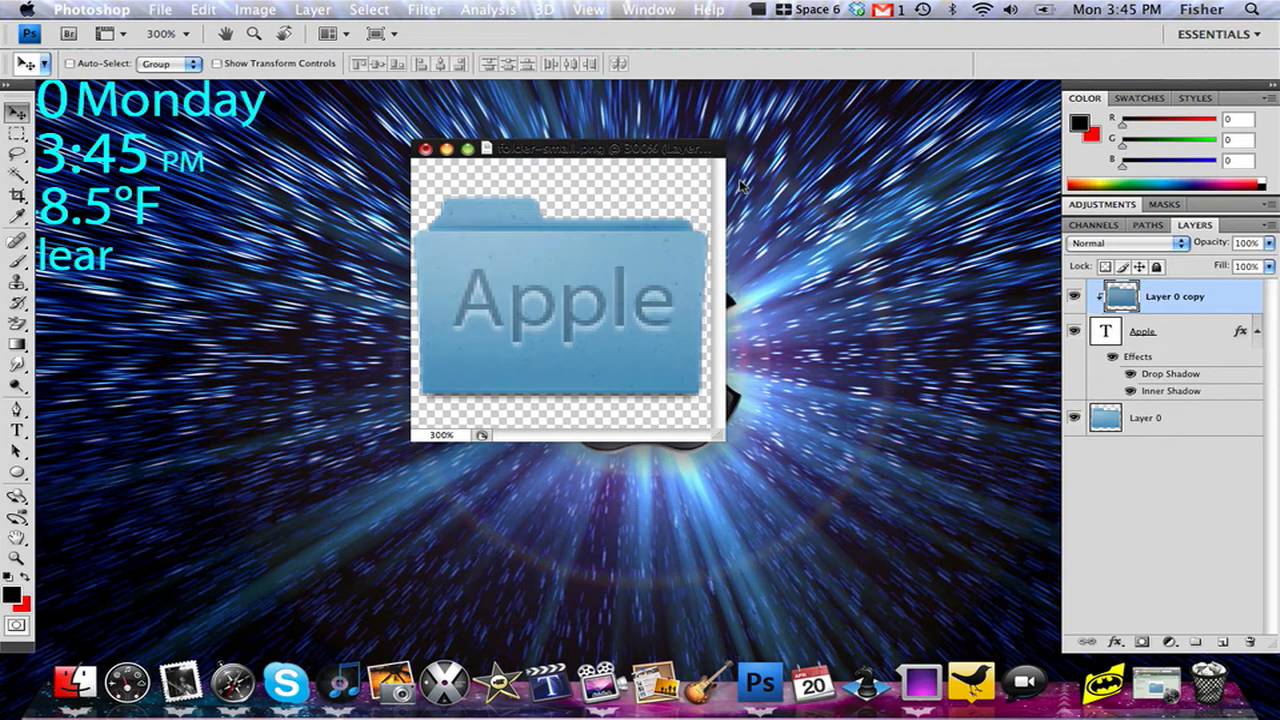